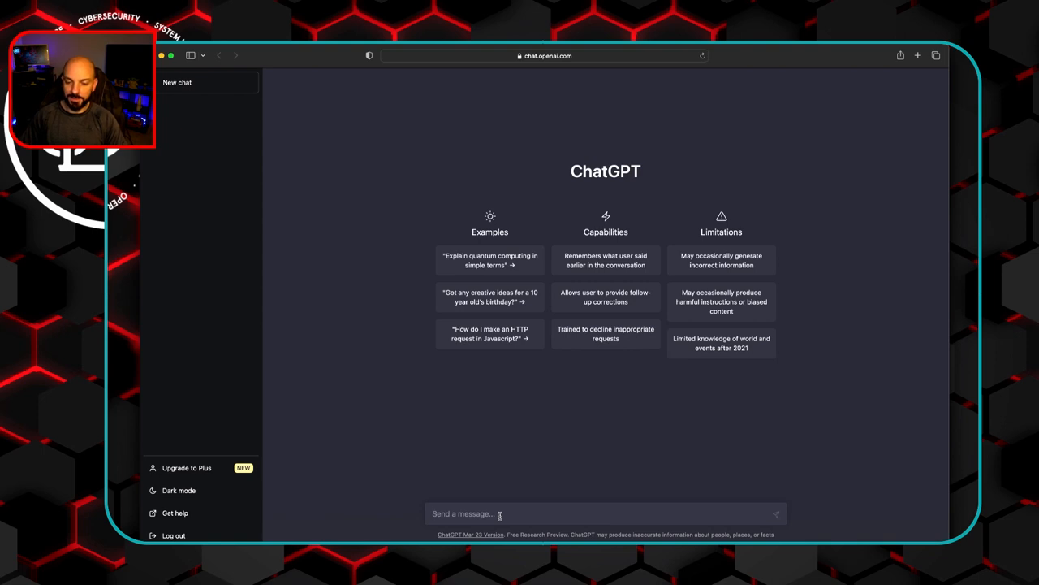
Step: Ask ChatGPT: 'Please design a network with 5 vlans'
type("Please")
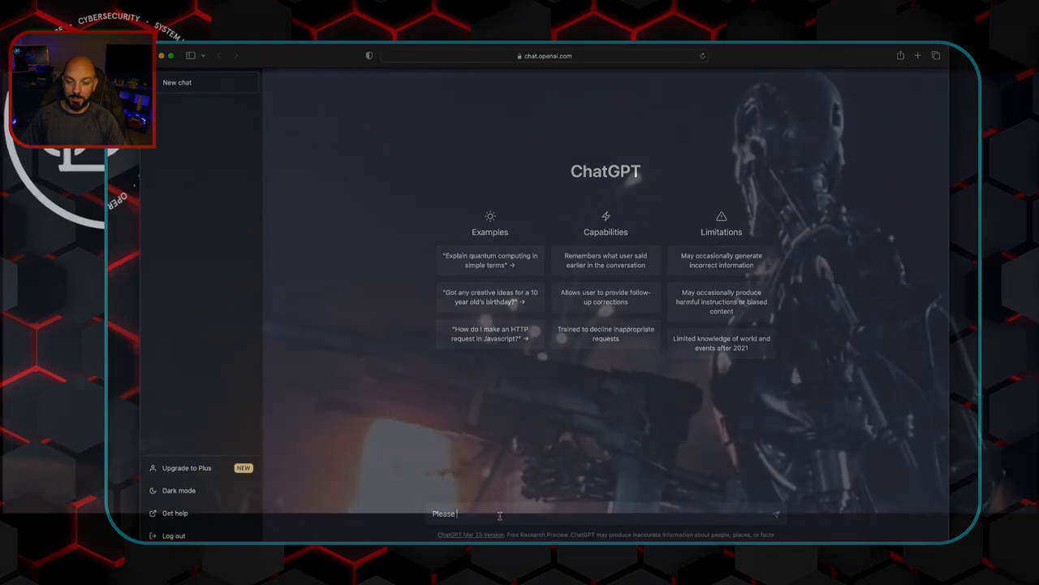
type("design")
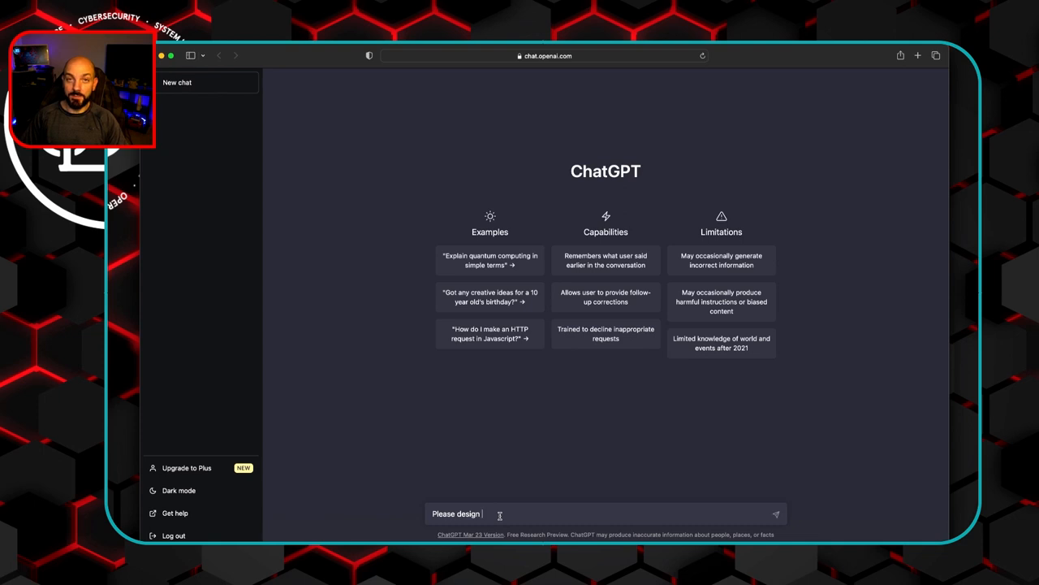
type("a network")
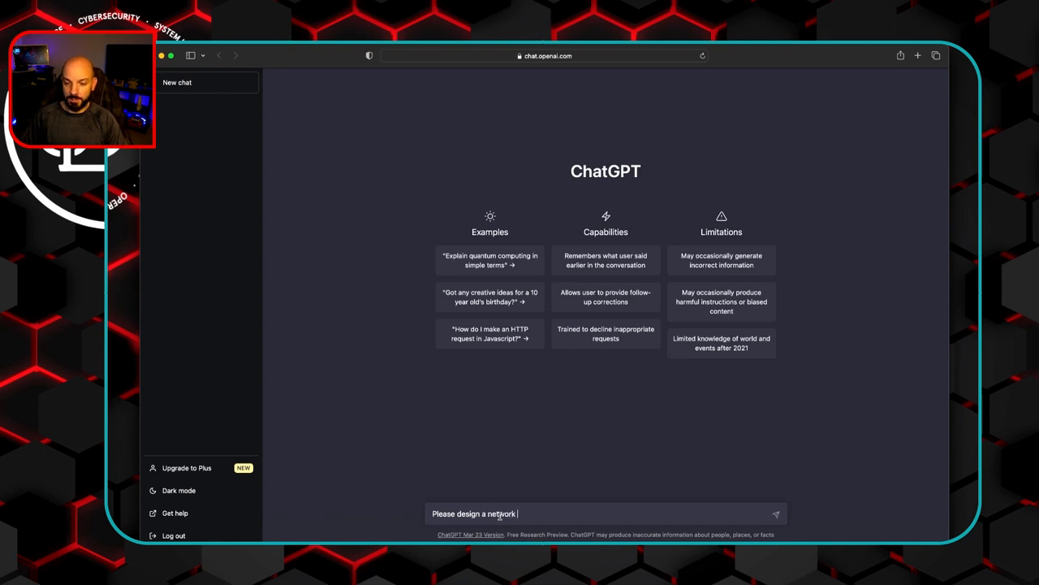
type("with 5 vlans")
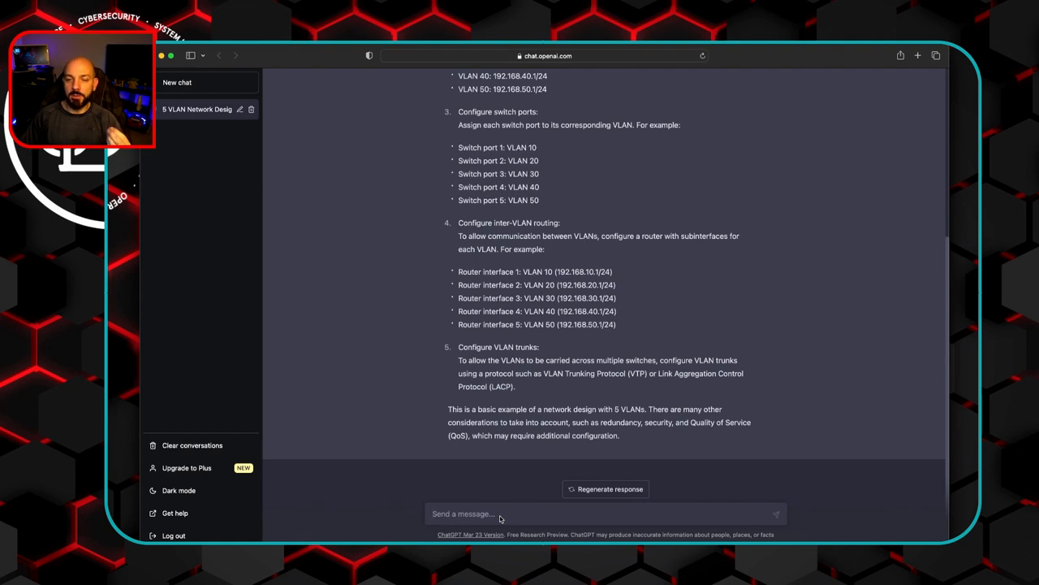
Step: Draft a prompt assigning the 5 VLANs to management, workstations, printers, security and phones
type("Please design a network with 5 vlans")
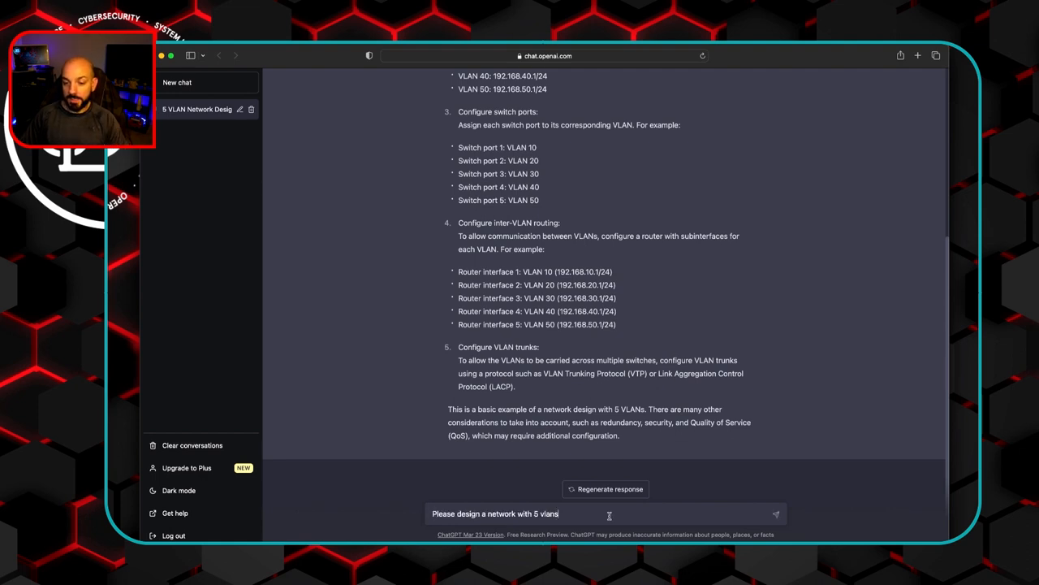
type(")")
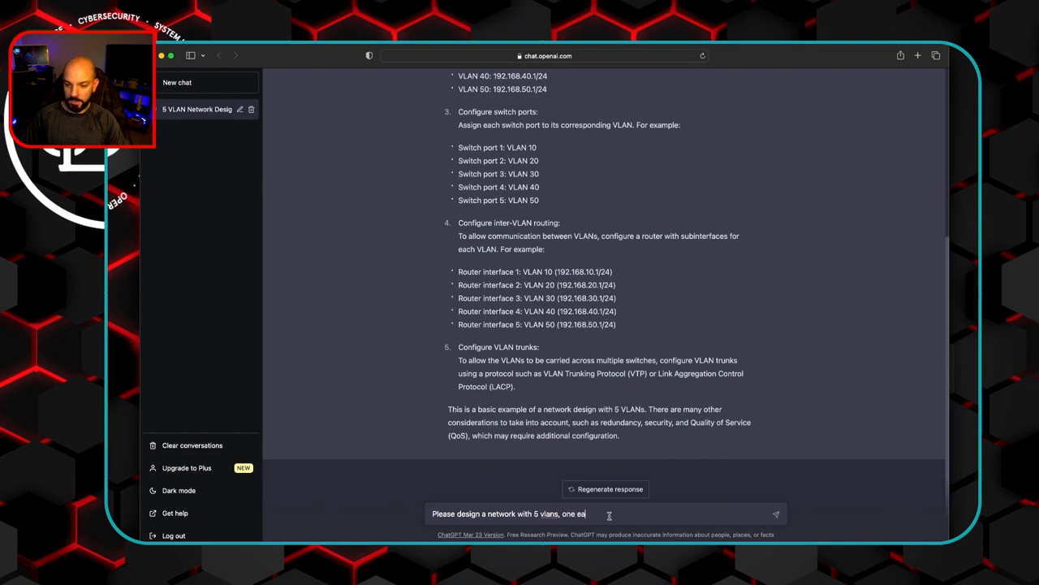
type("ch for: management, workstations")
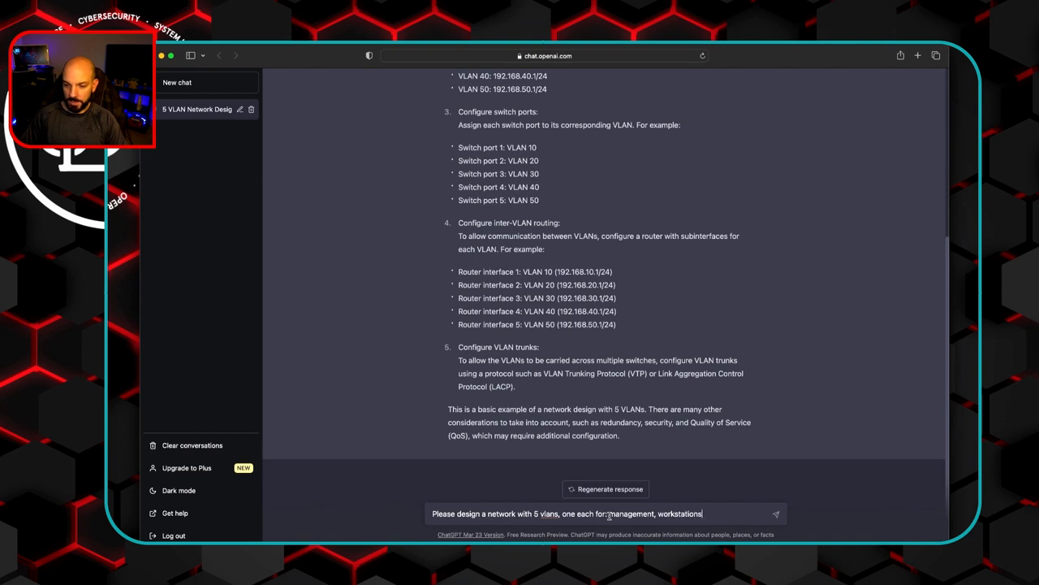
type("printers,")
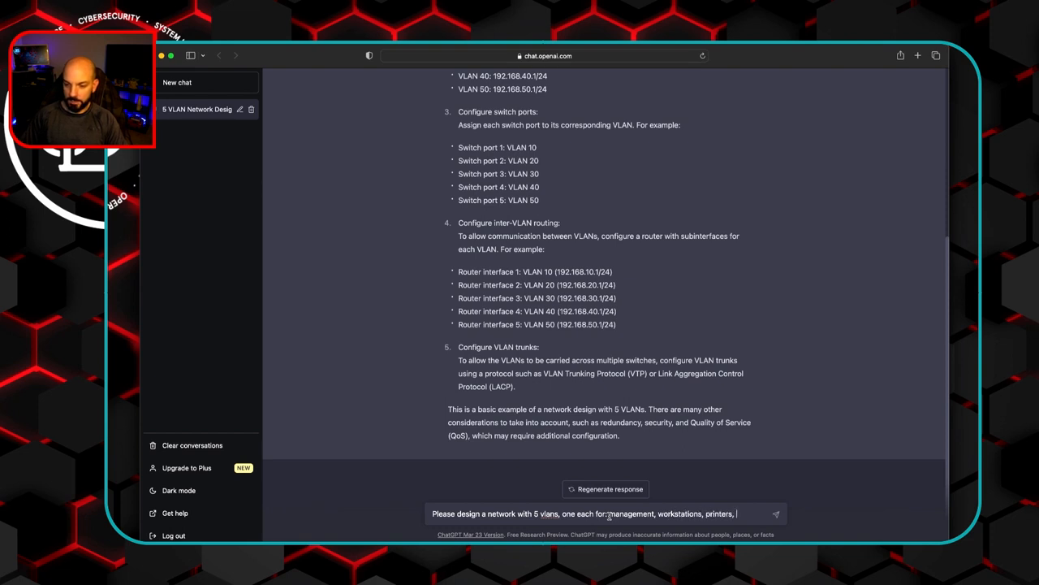
type("security,")
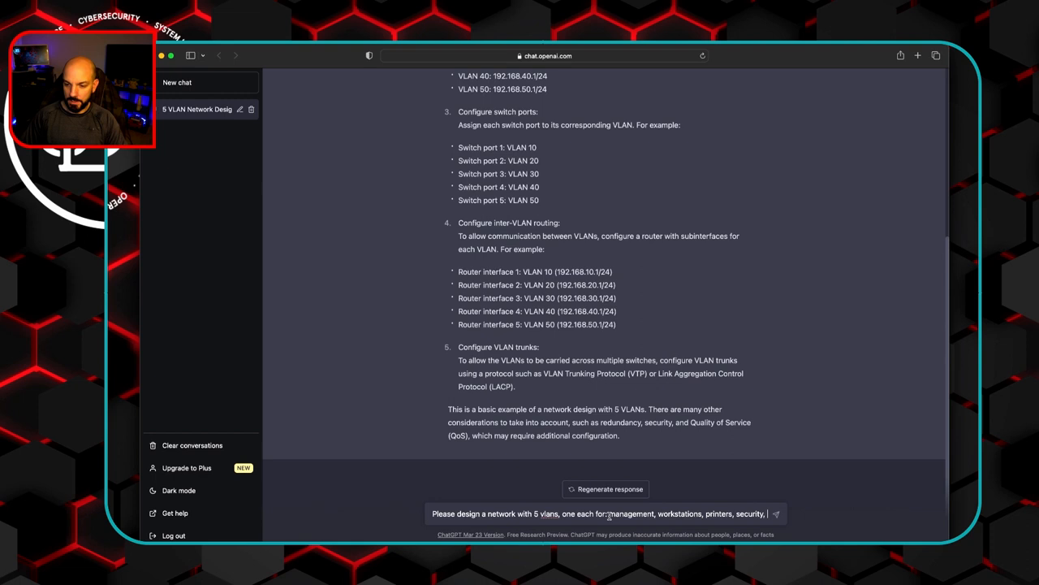
type("and phones.")
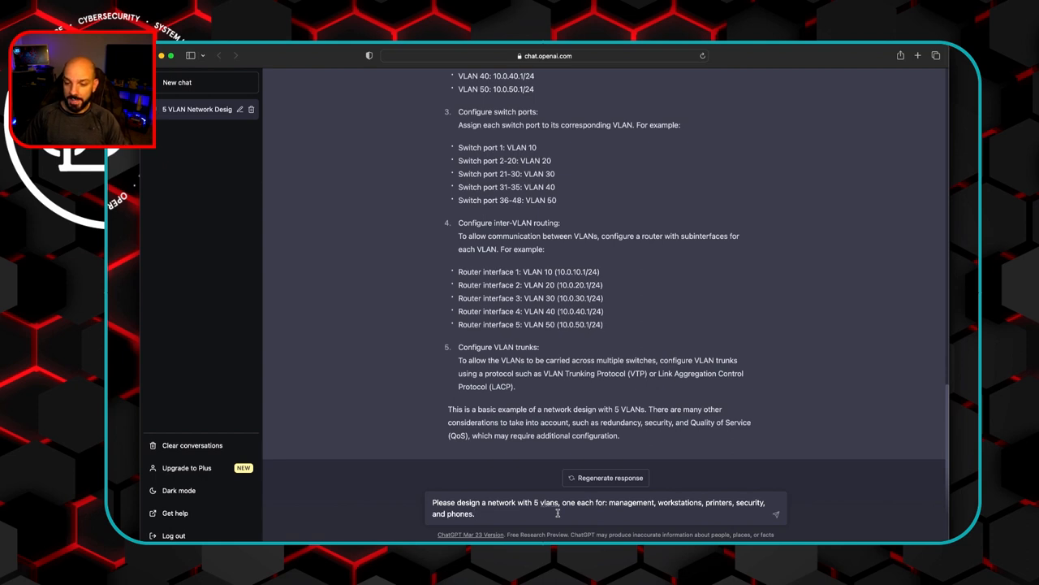
Step: Add device counts of 20 management, 150 workstations and 4 printers, then send
type("The management network")
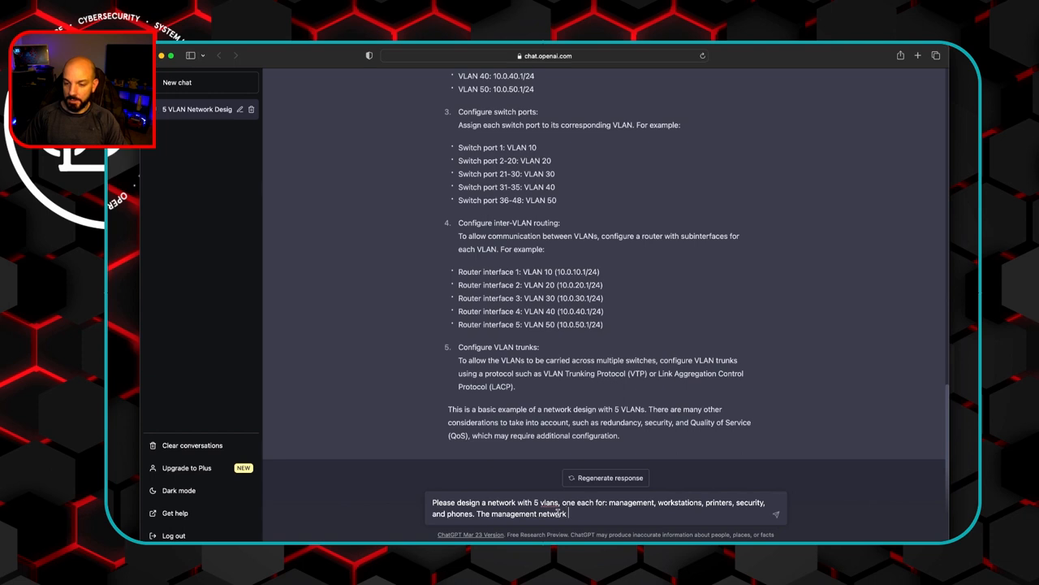
type("must support")
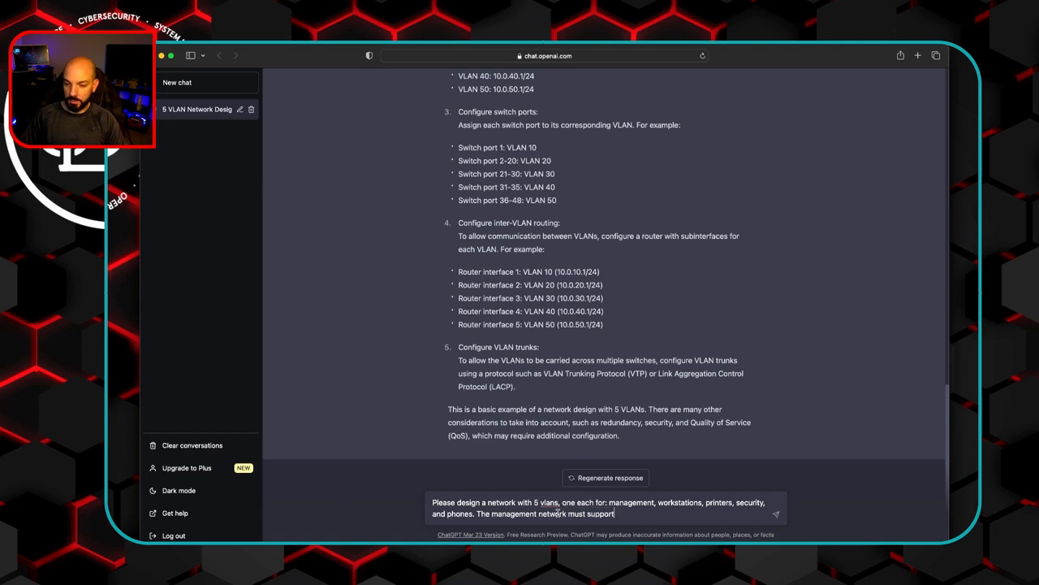
type("20 devices, the workstation network must")
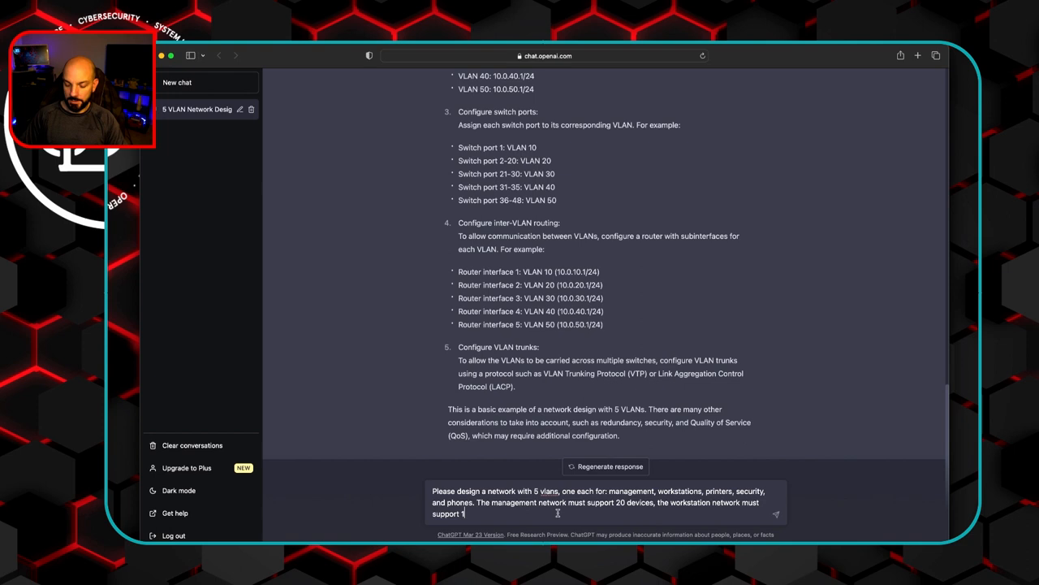
type("50 devices,")
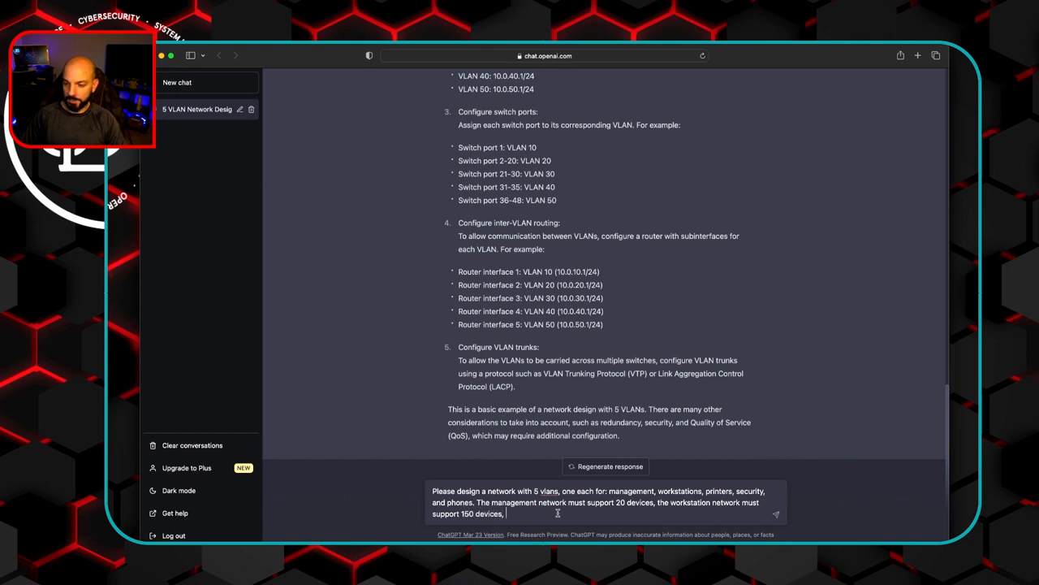
type("and the printer network must suppor")
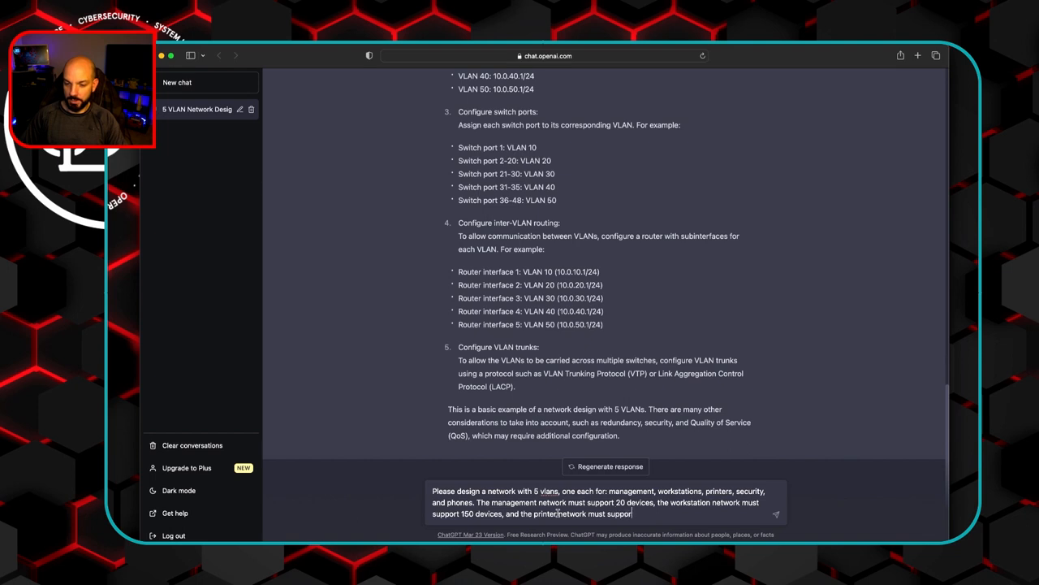
type("5")
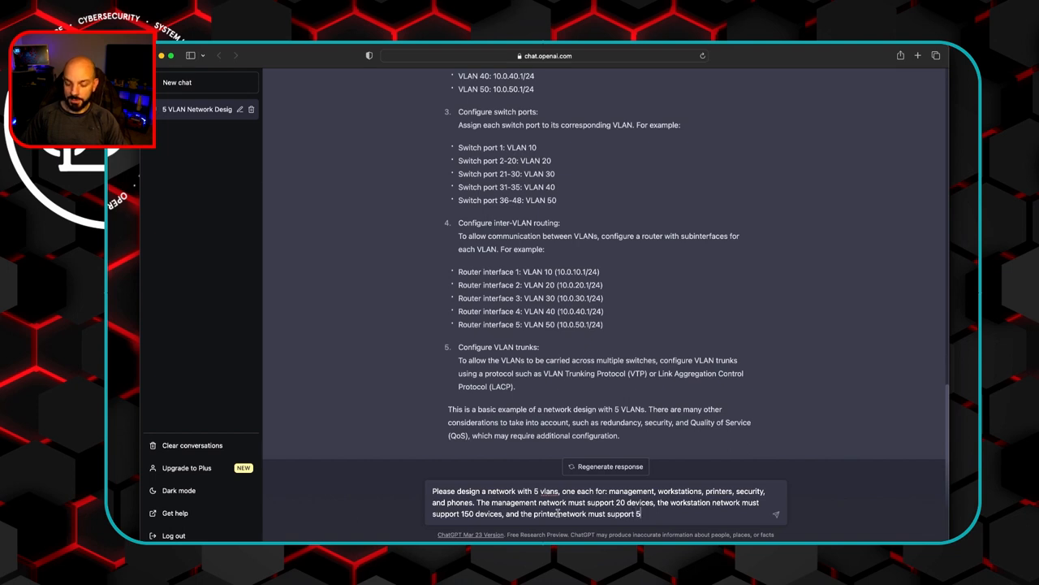
key("Backspace")
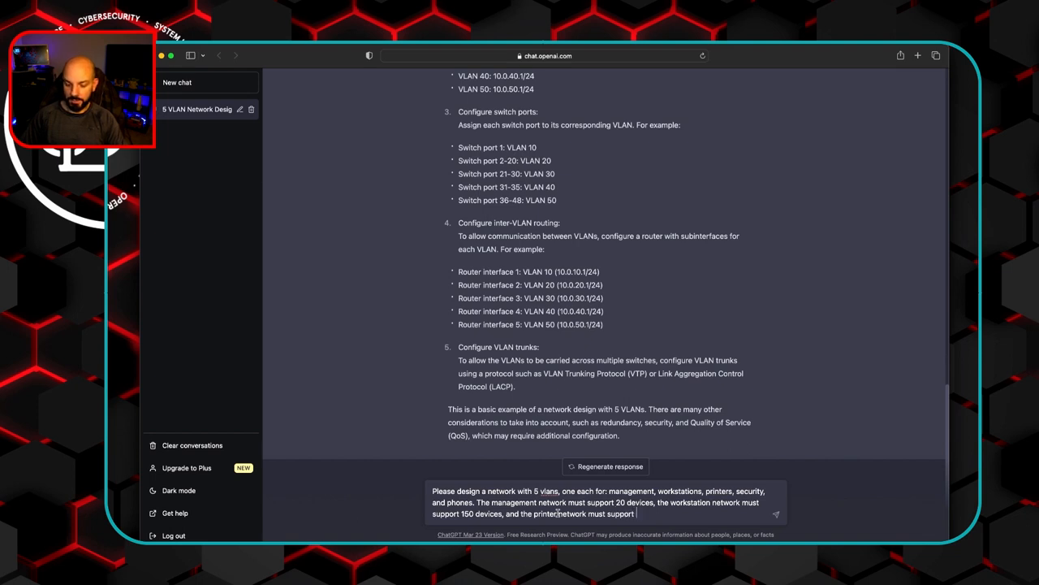
type("4")
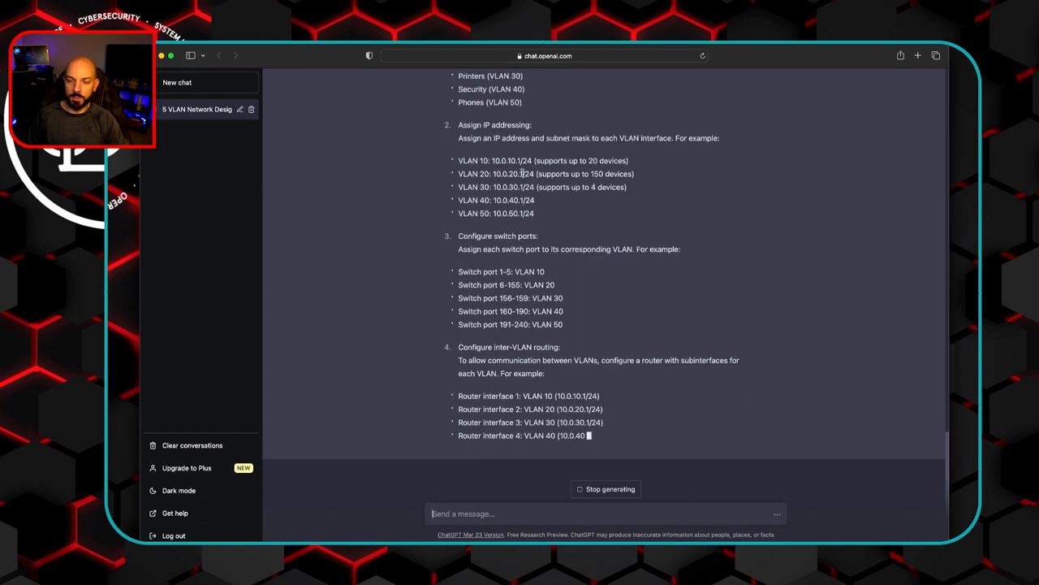
scroll("down", 3)
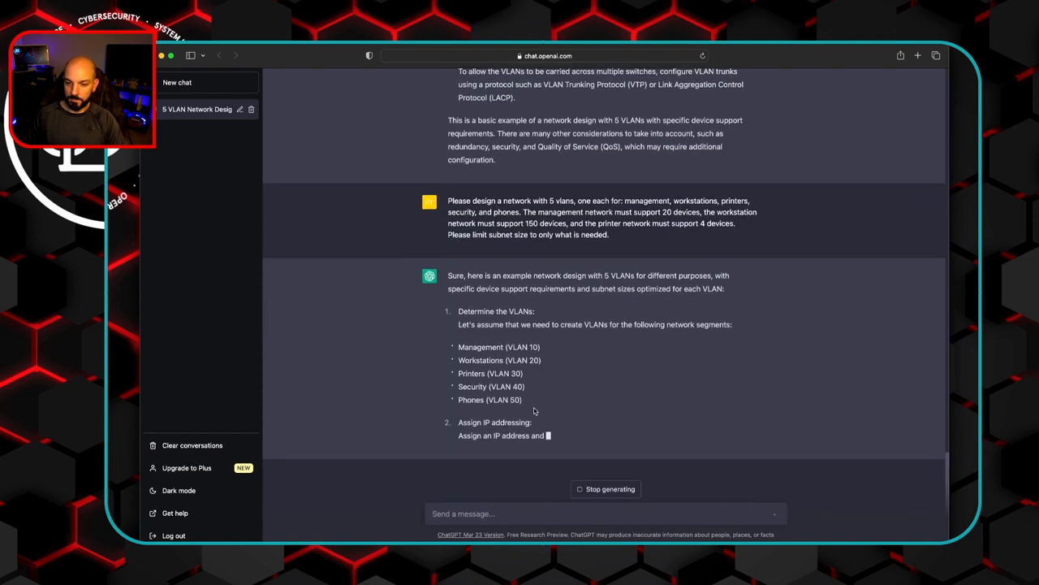
scroll("down", 3)
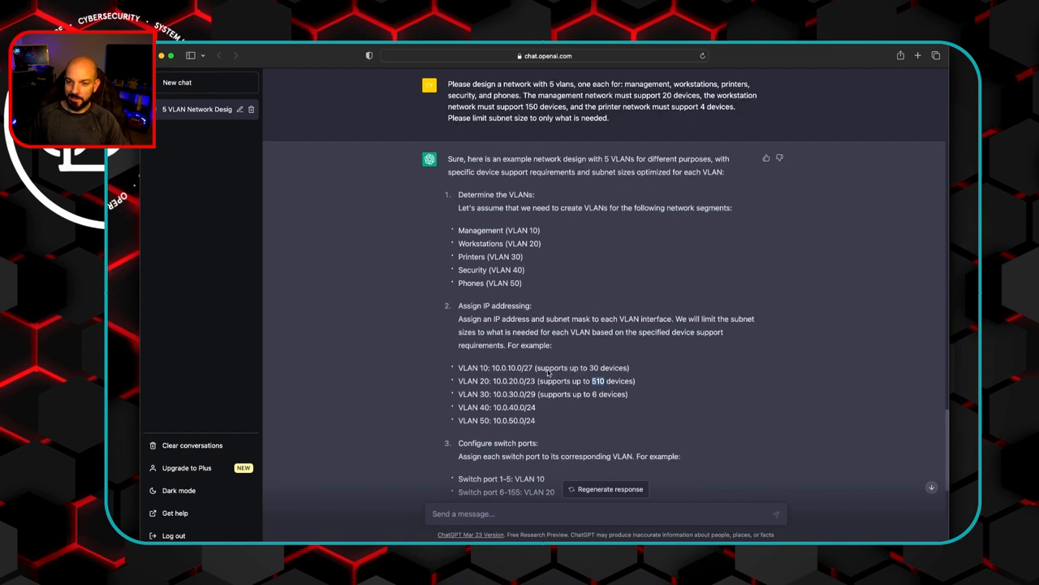
mouse_move(572, 368)
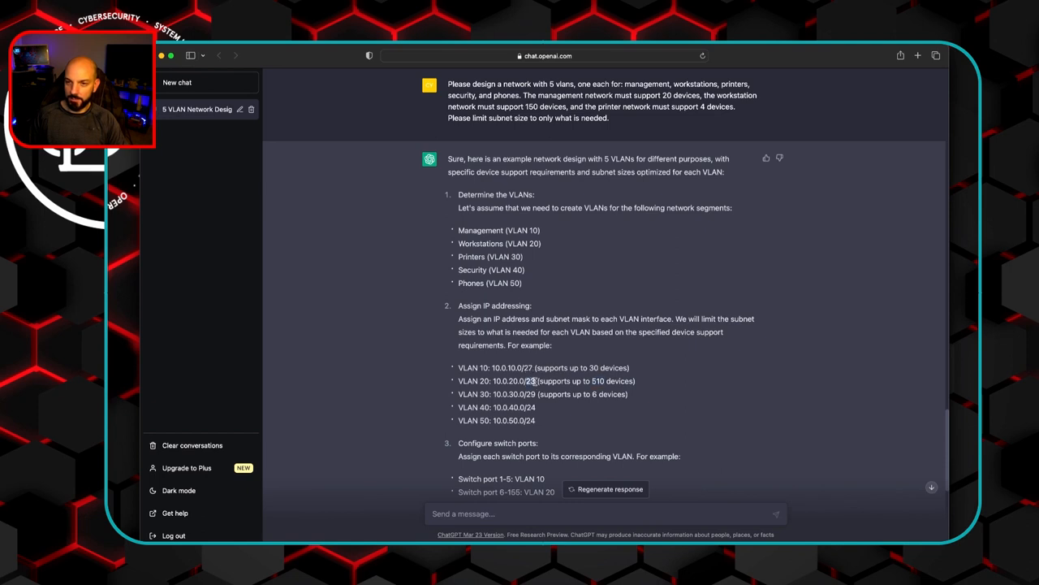
scroll("down", 3)
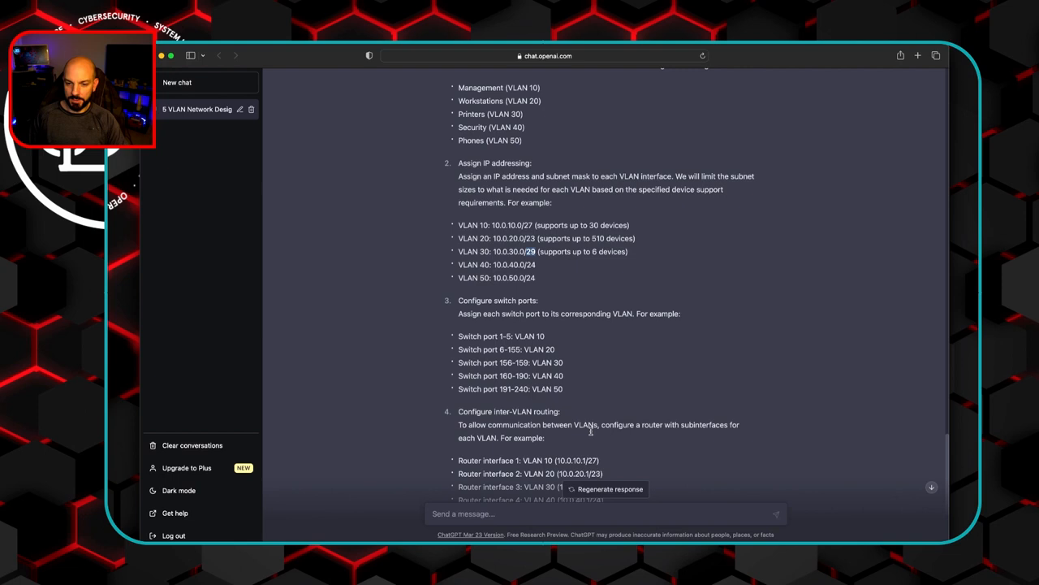
scroll("down", 3)
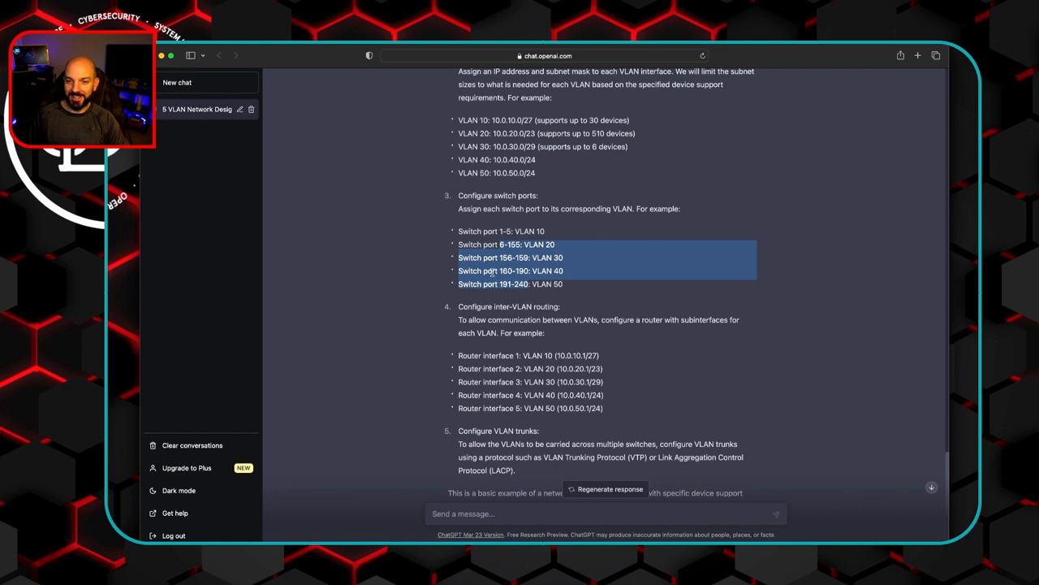
left_click(504, 258)
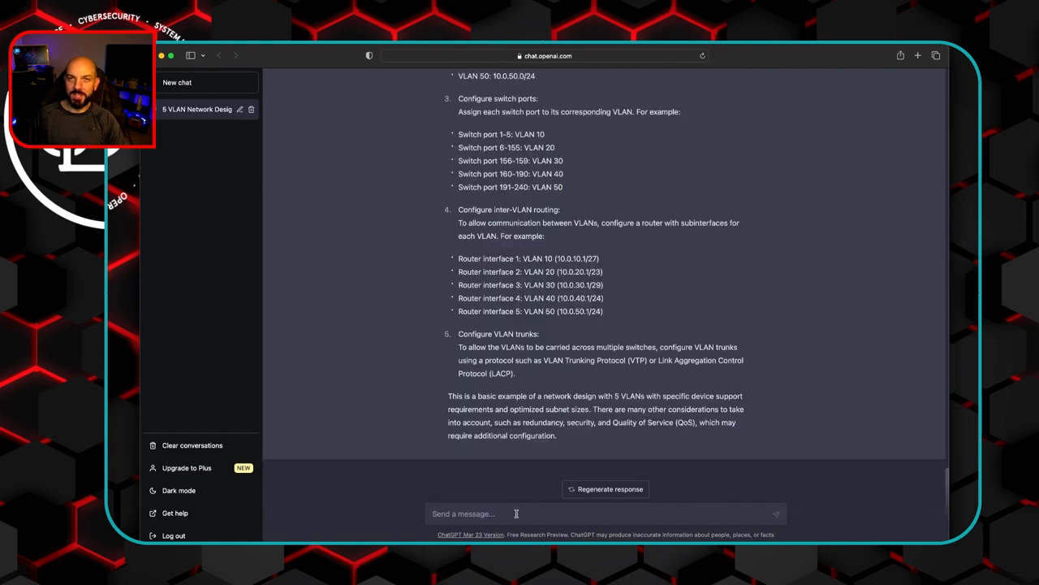
Step: Send the 5-VLAN prompt with device counts, requesting each VLAN's subnet mask and gateway
type("Please design a network with 5 vlans, one each for: management, workstations, printers, security, and phones. The management network must support 20 devices, the workstation network must support 150 devices, and the printer network must support 4 devices.")
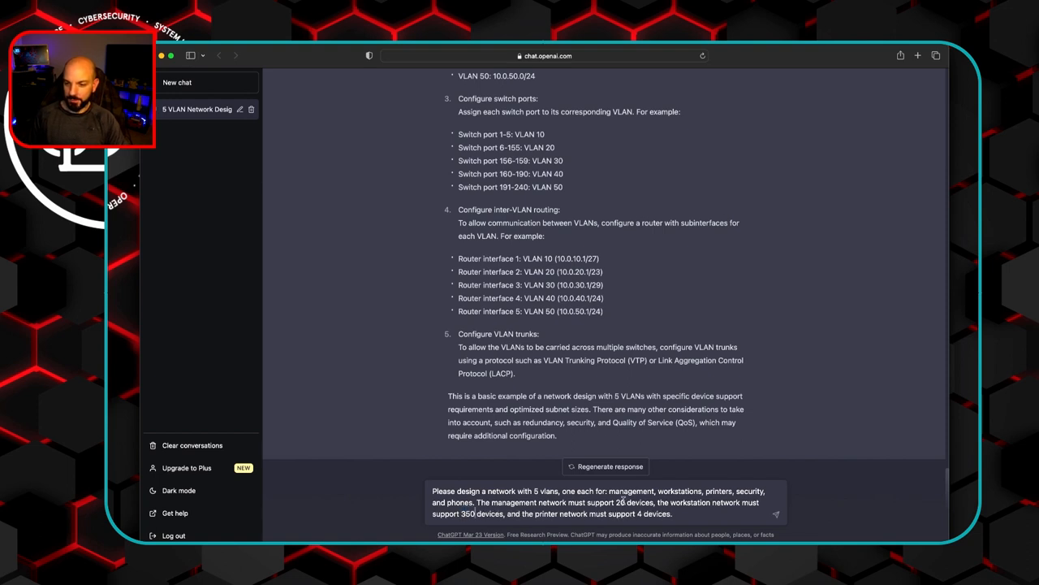
type("P")
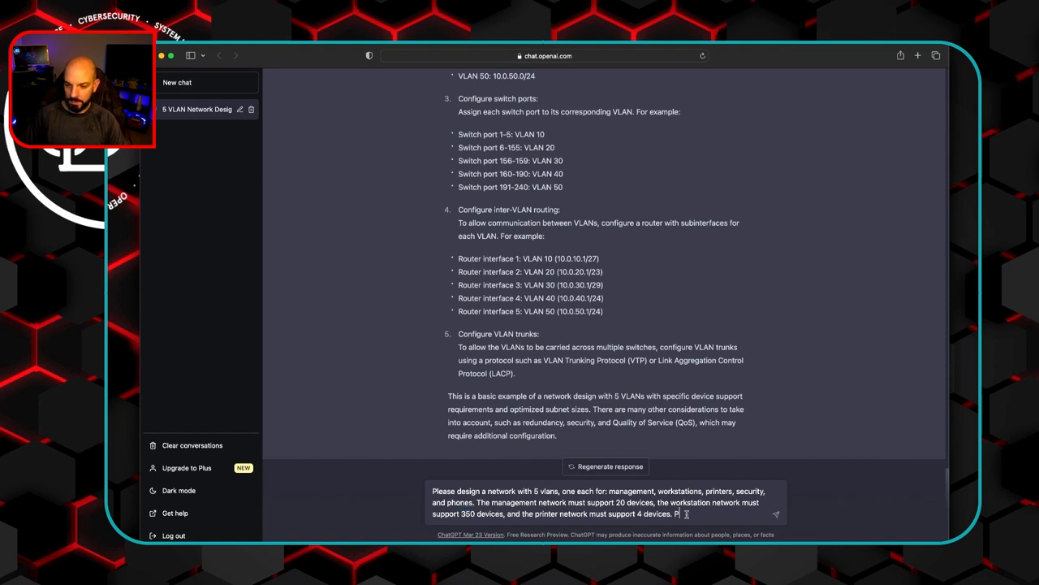
type("lease provide the")
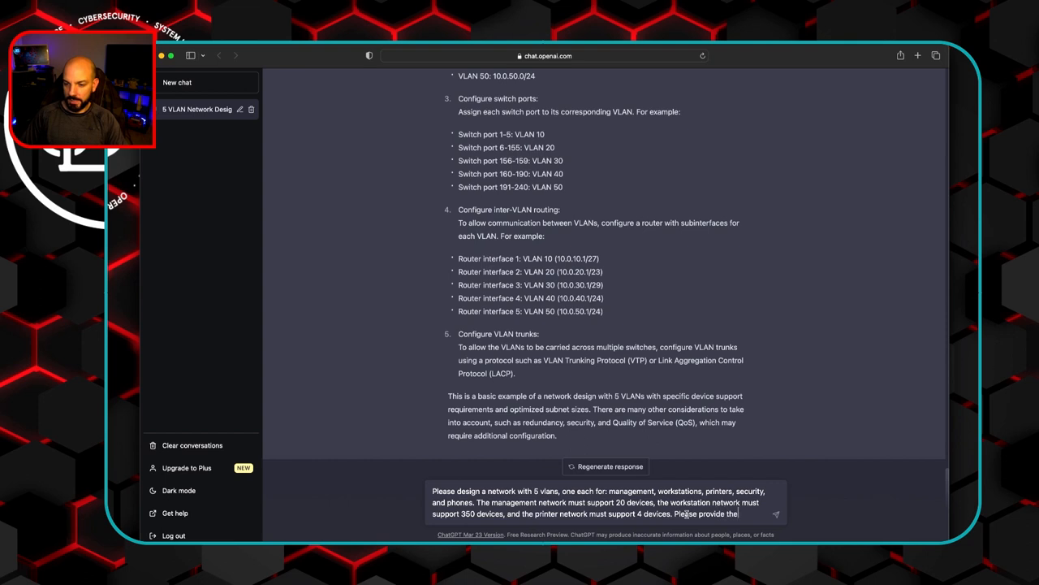
type("subnet mas")
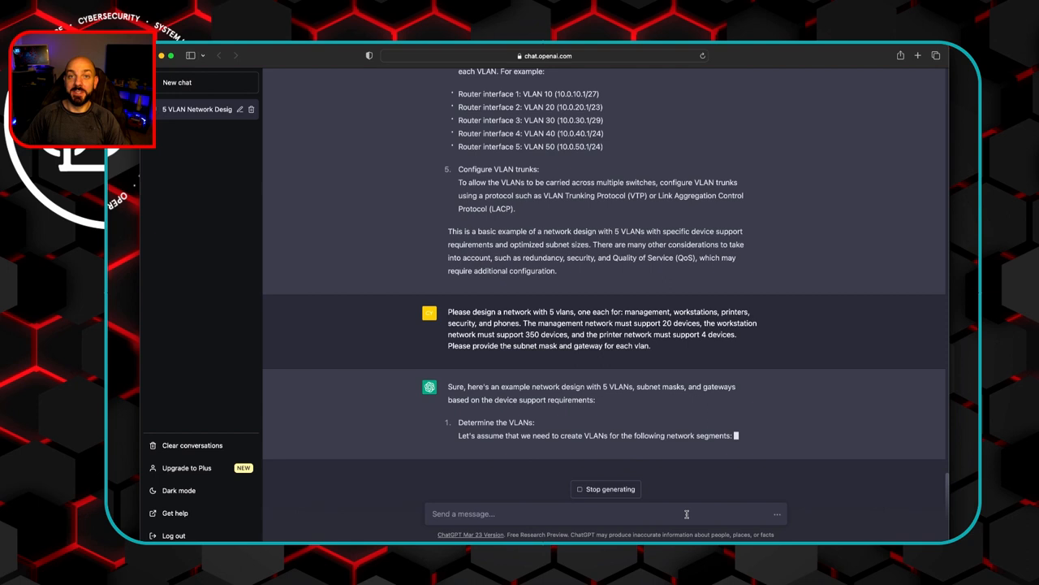
Step: Scroll through the revised design's 192.168 subnets, gateways and router interfaces
scroll("down", 3)
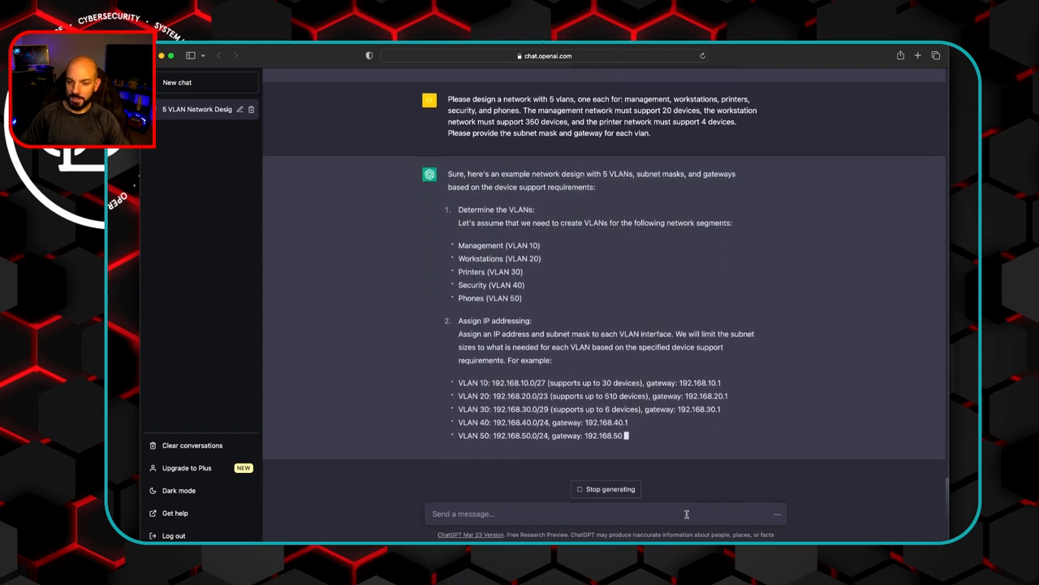
scroll("down", 3)
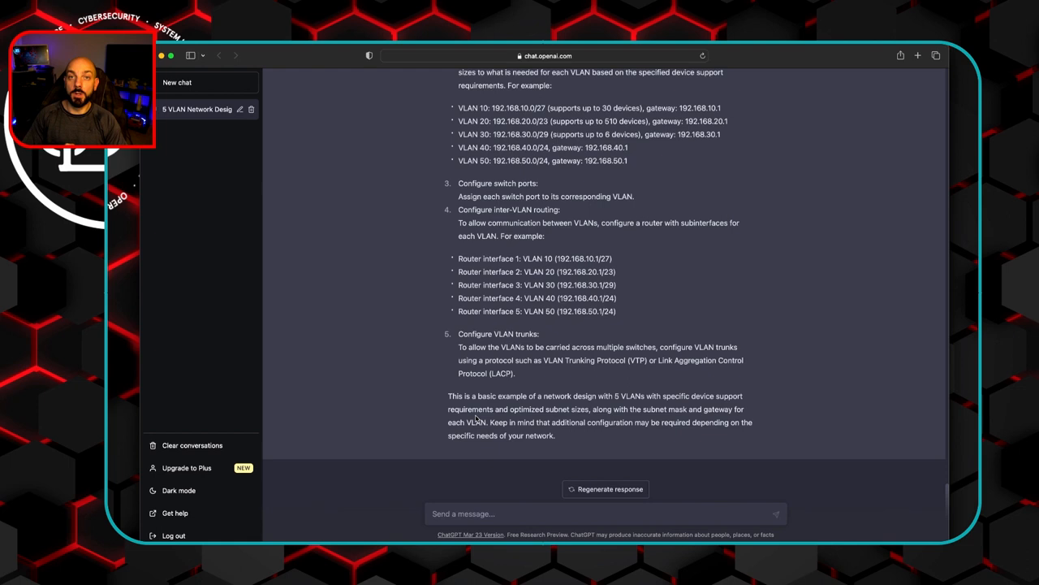
Step: Type a prompt adding domain controllers and ACLs limiting workstation-to-management traffic to required ports
type("Please design a network with 5 vlans, one each for: management, workstations, printers, security, and phones. The management network must support 20 devices, the workstation network must support 350 devices, and the printer network must support 4 devices. Please provide the subnet mask and gateway for each vlan.")
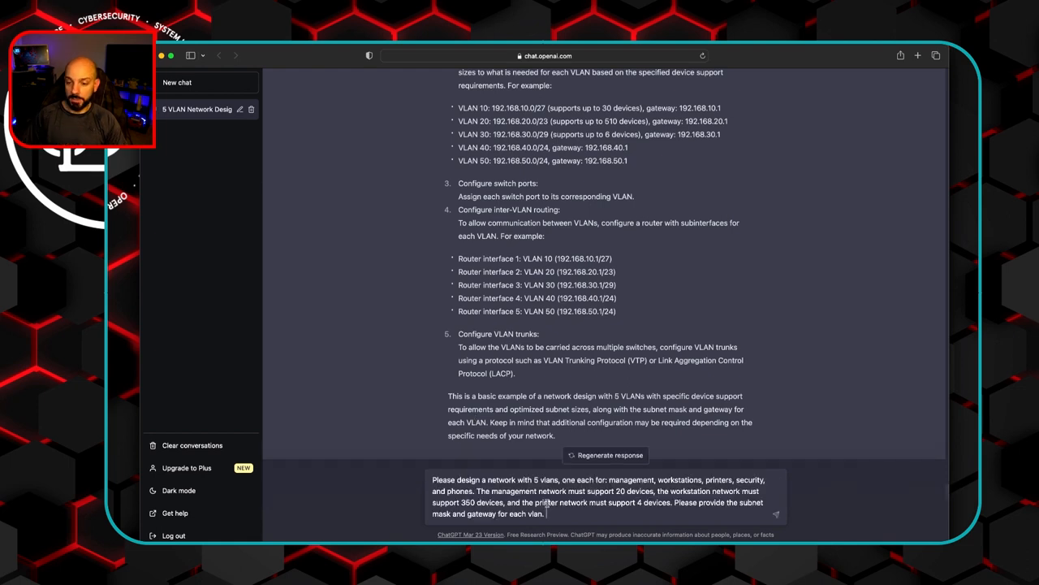
type("The management VLAN has two domain controllers. Please write")
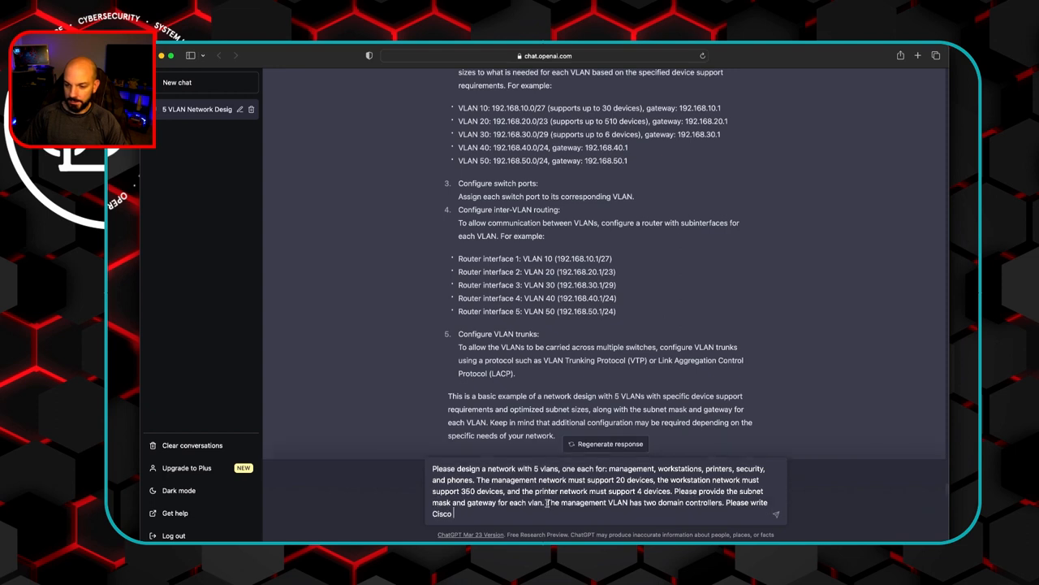
type("ACL's to protect the data flows between")
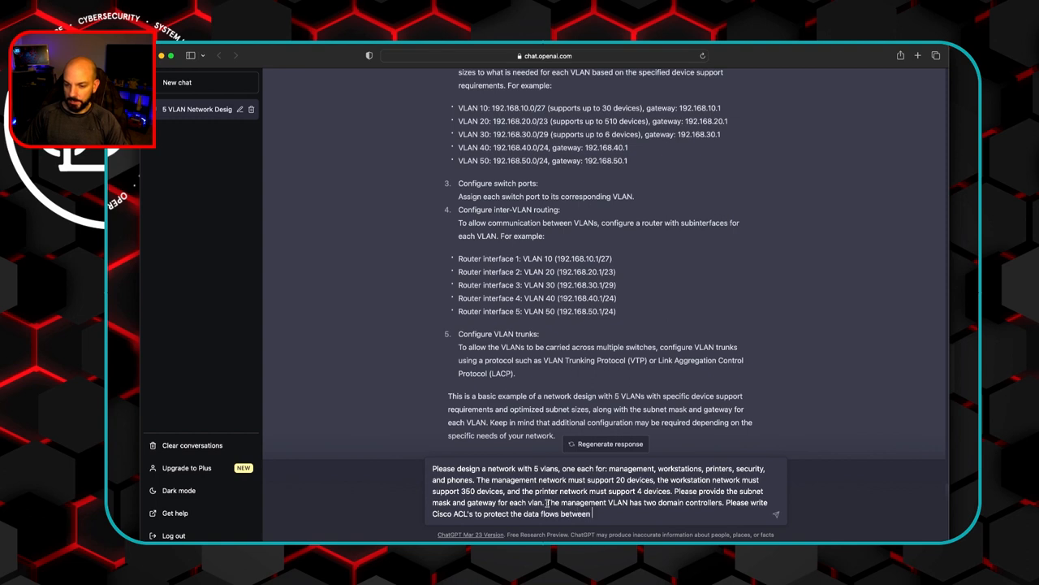
type("the")
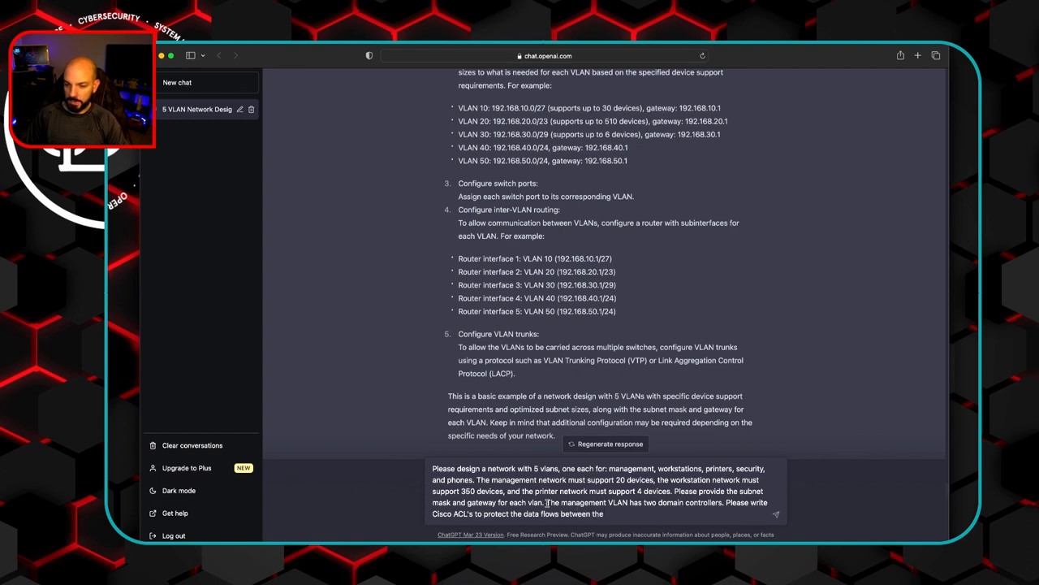
type("workstation VLAN and the")
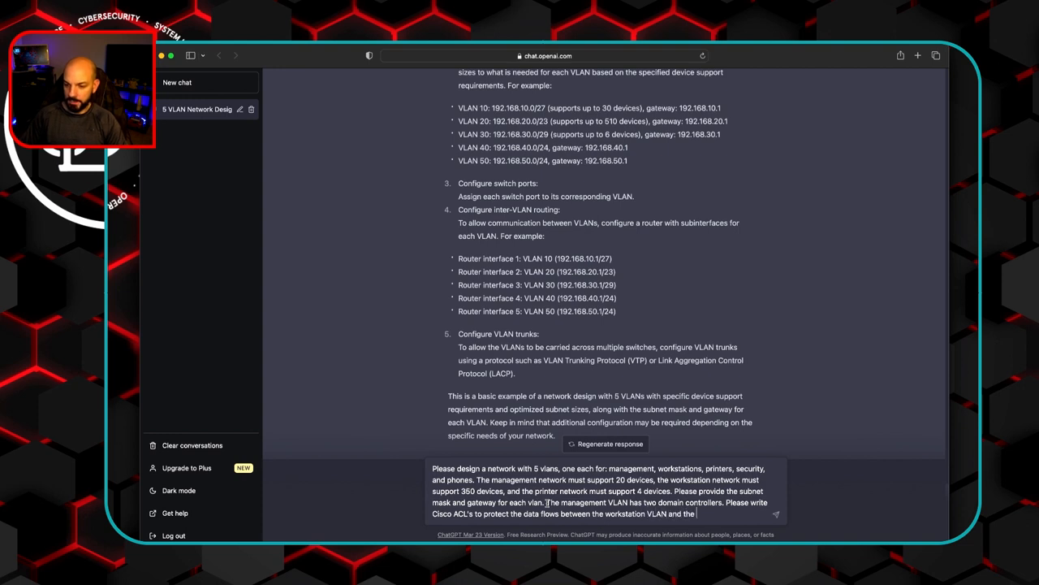
type("management vlan.")
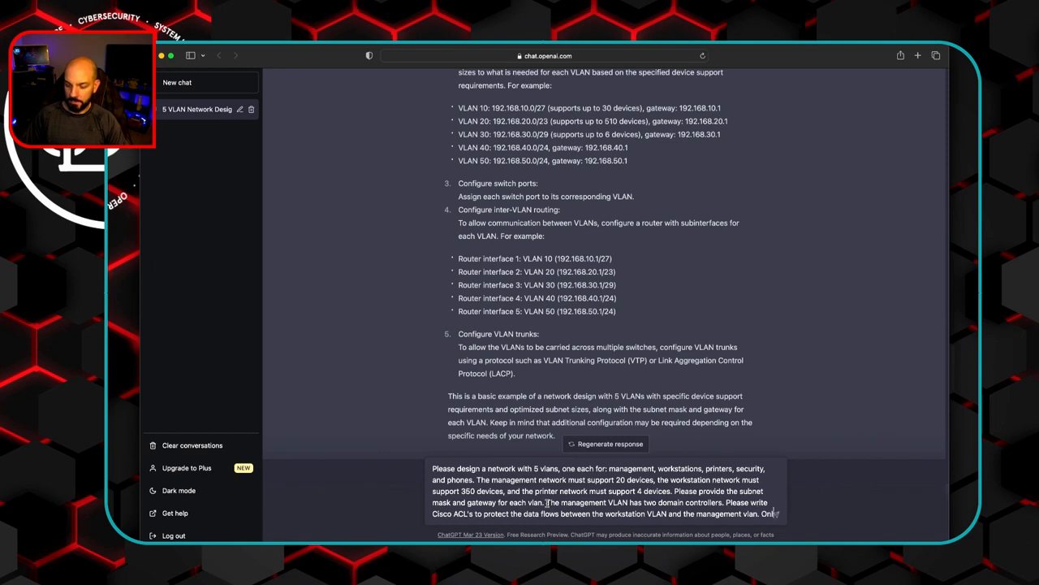
type("Only allow the")
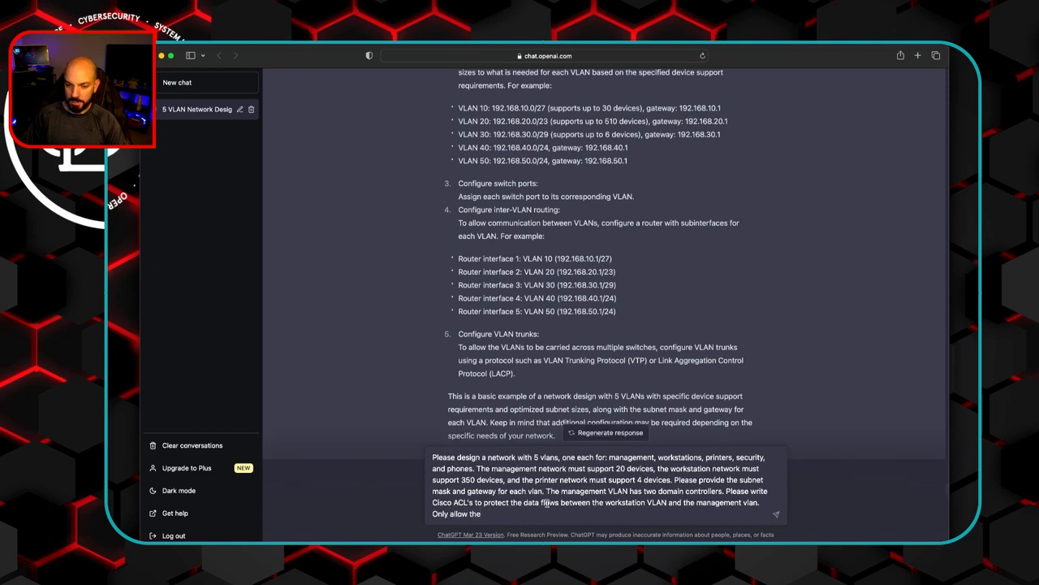
type("required port")
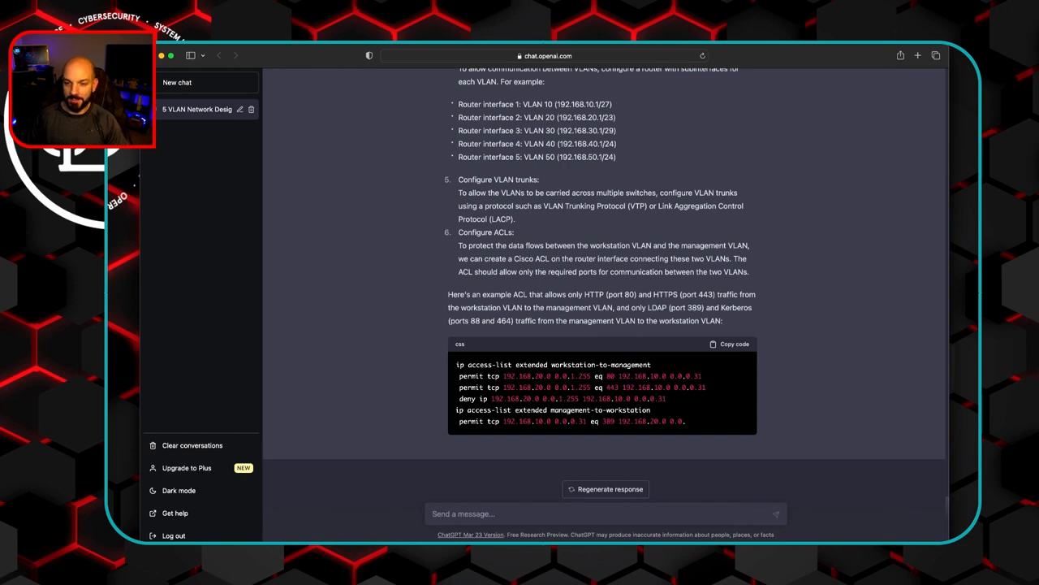
mouse_move(729, 419)
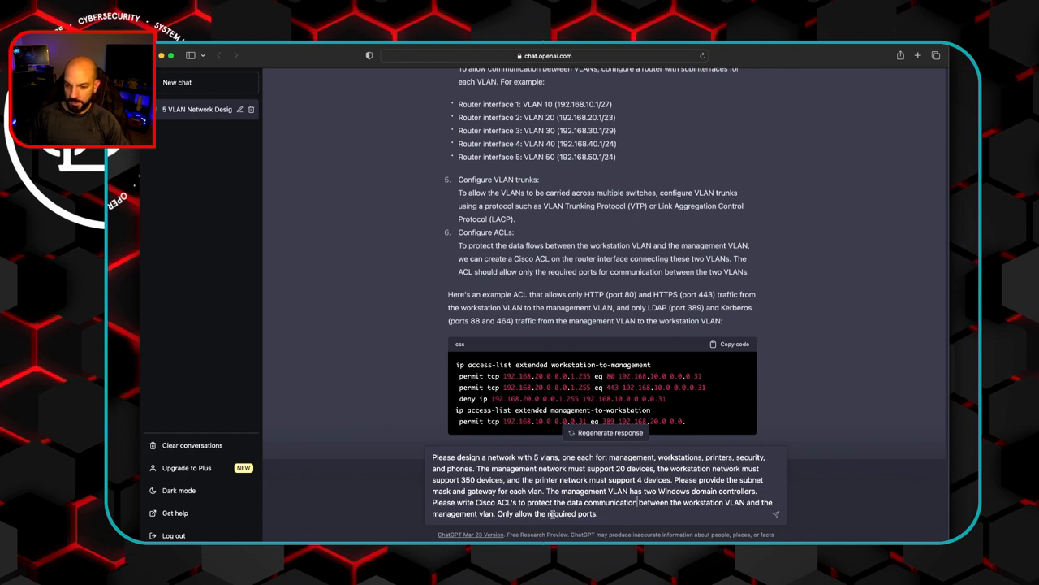
mouse_move(556, 513)
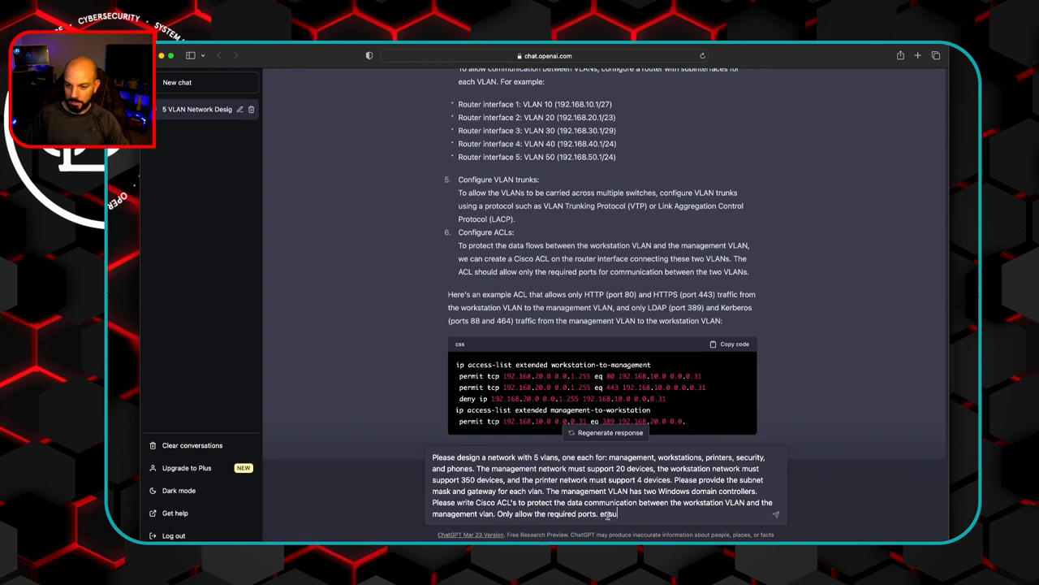
Step: Add a line restricting communication to required IP addresses and send the revised prompt
type("Ensure c")
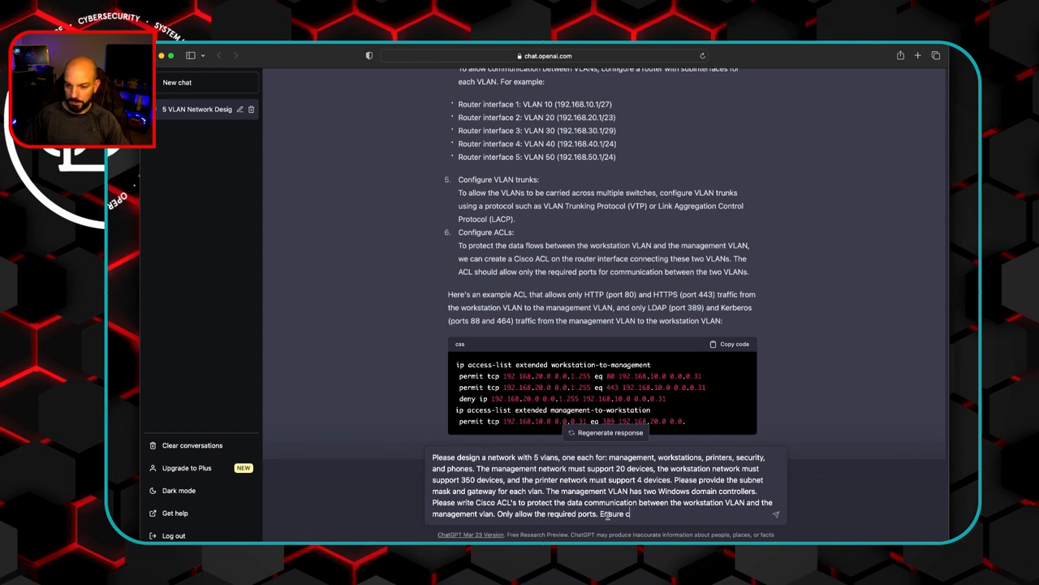
type("communication is")
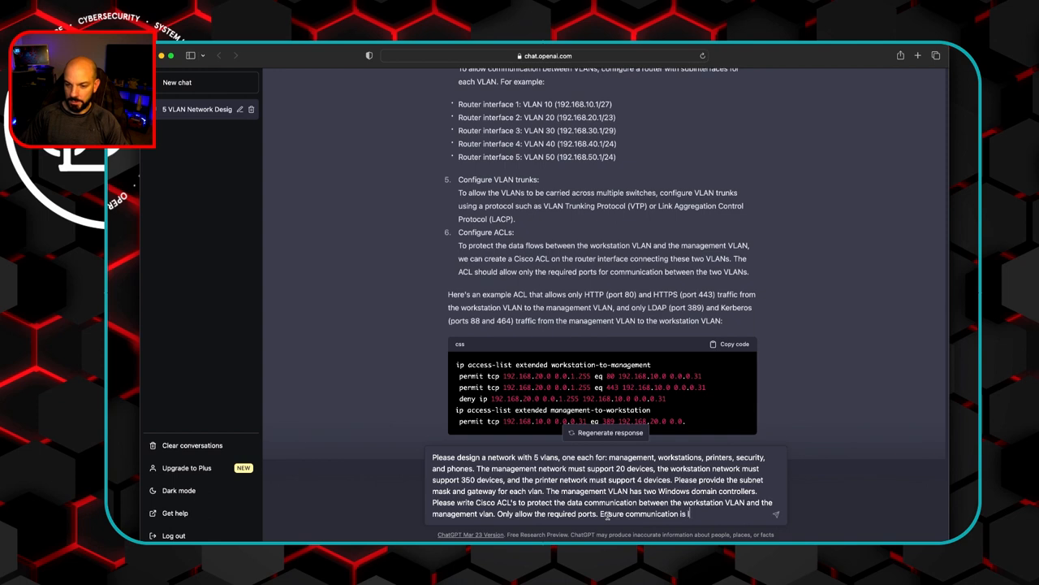
type("configured only to the")
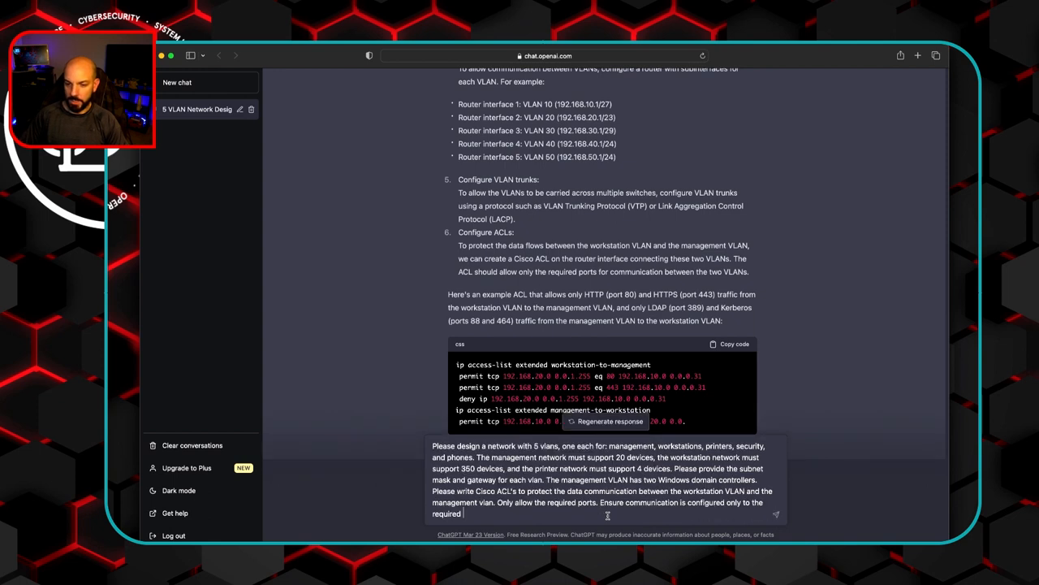
type("IP addresses.")
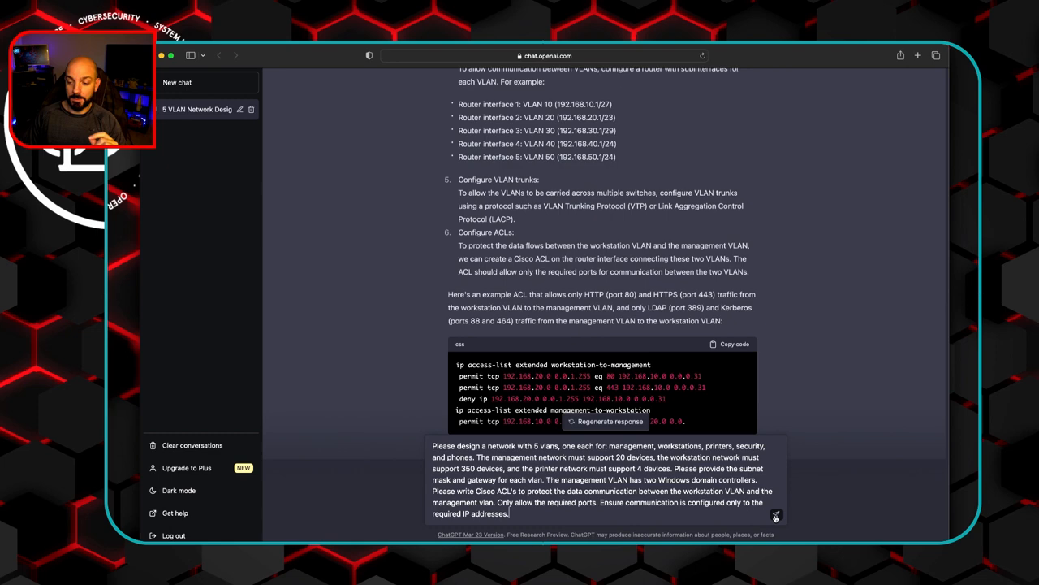
left_click(776, 515)
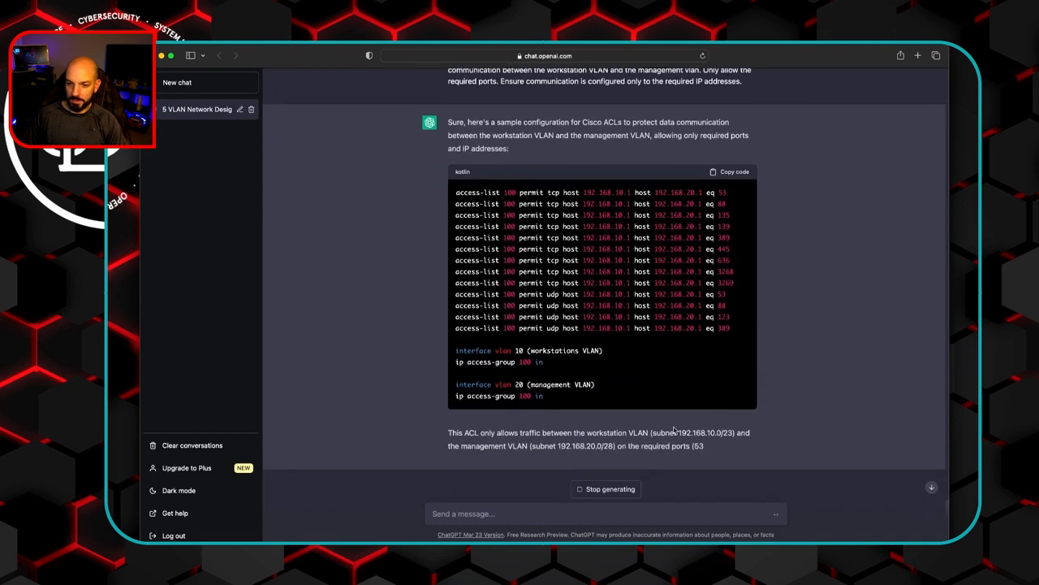
scroll("down", 3)
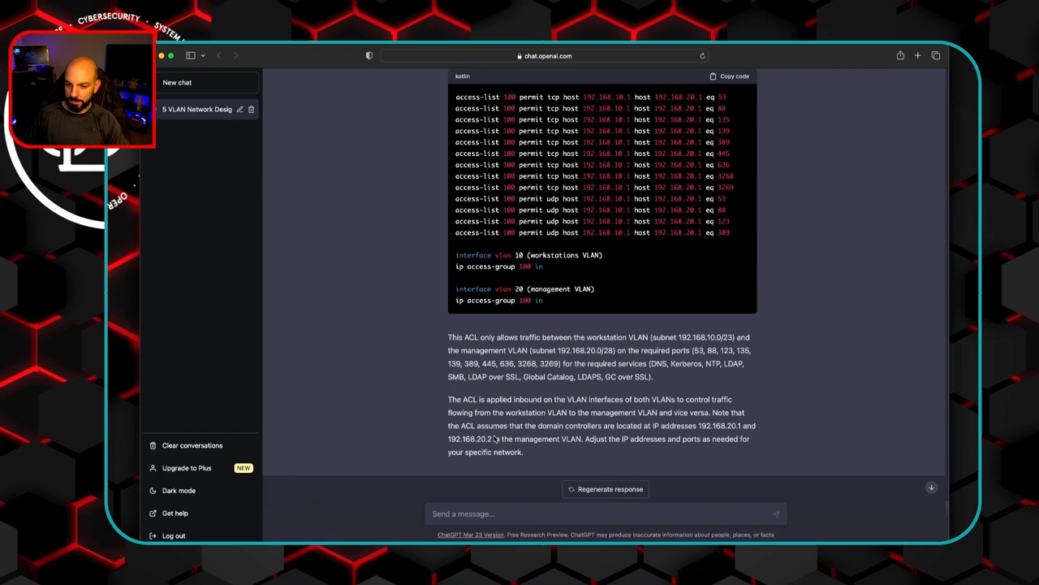
scroll("up", 3)
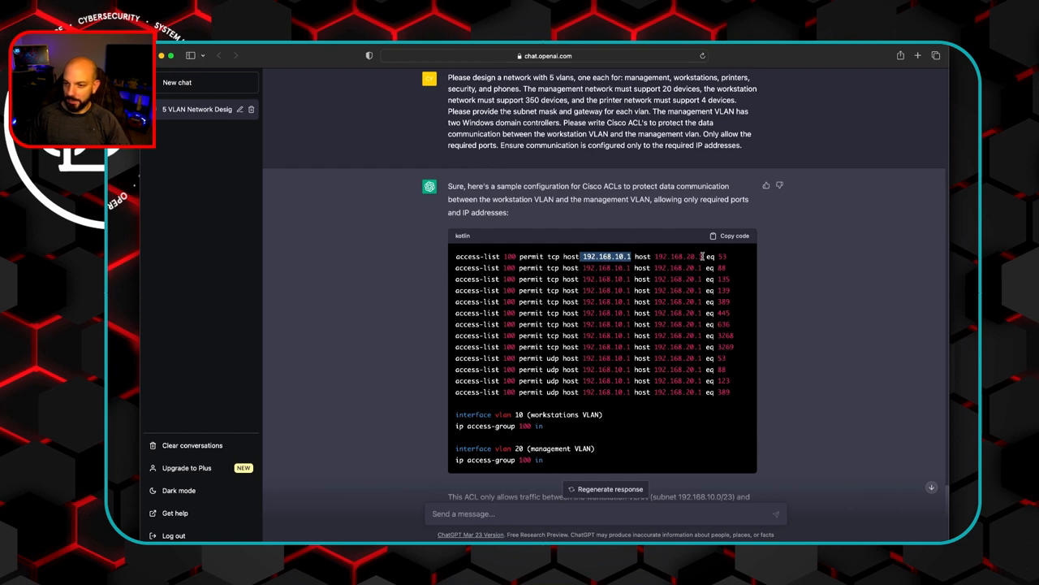
mouse_move(601, 266)
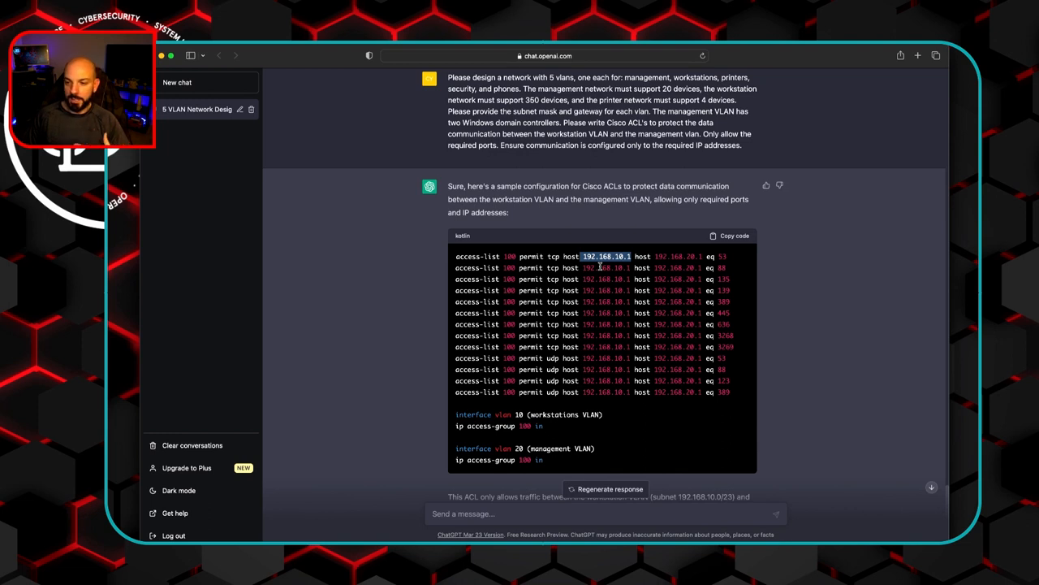
mouse_move(619, 208)
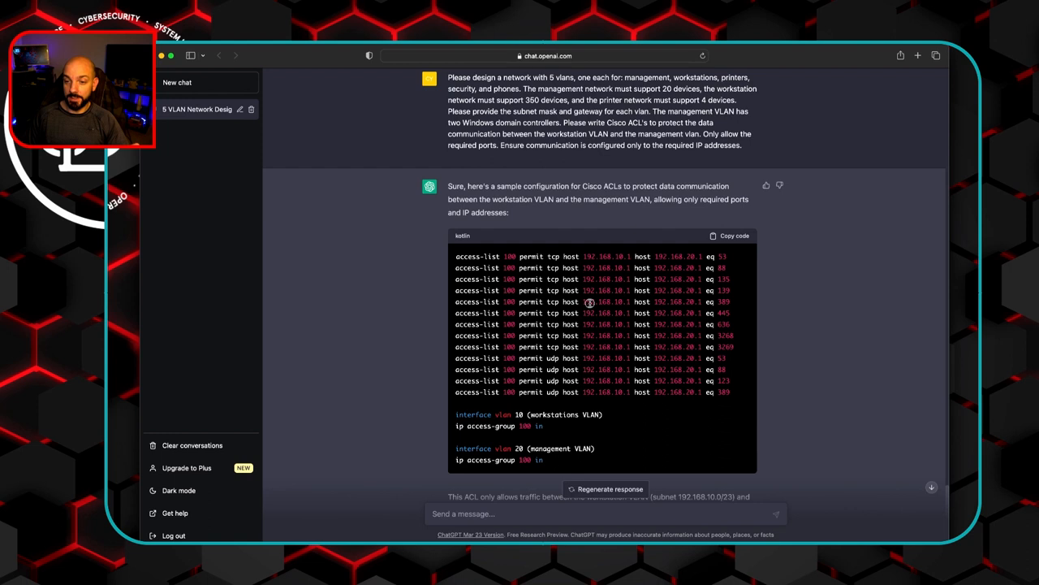
Step: Review the ACL answer, selecting domain controller address 192.168.20.1 and scrolling down
double_click(676, 301)
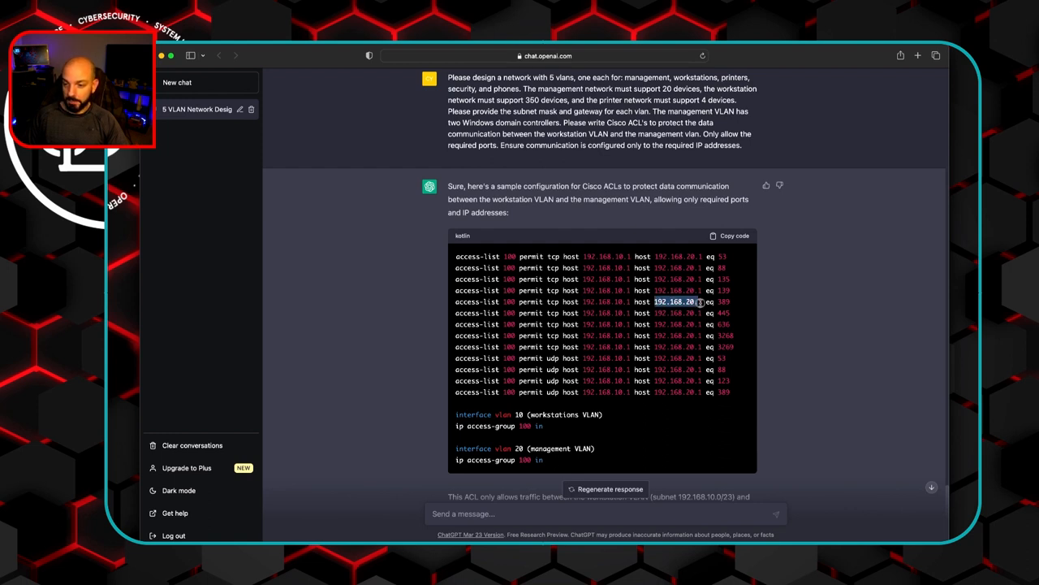
mouse_move(645, 353)
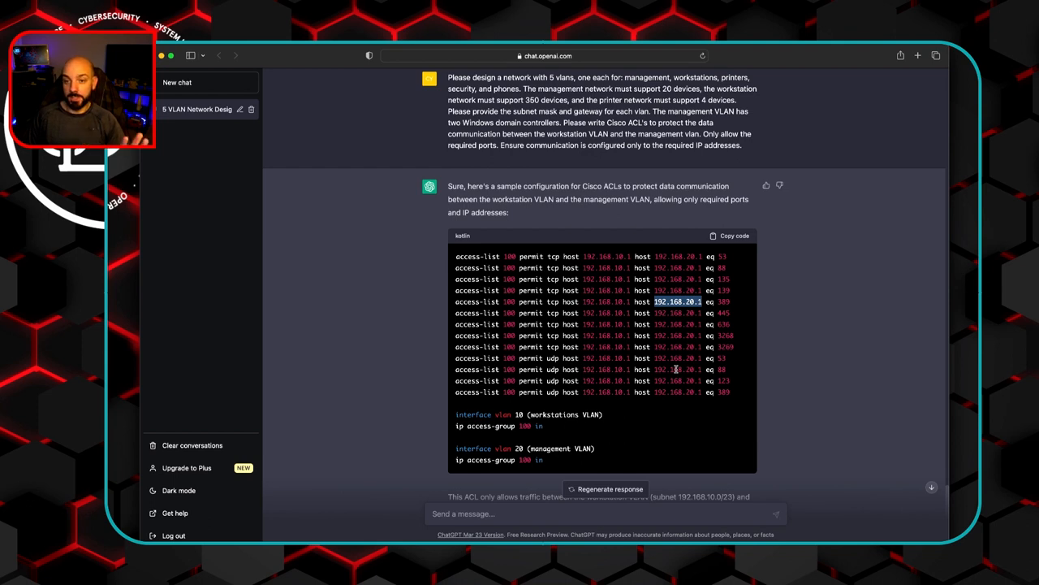
mouse_move(571, 322)
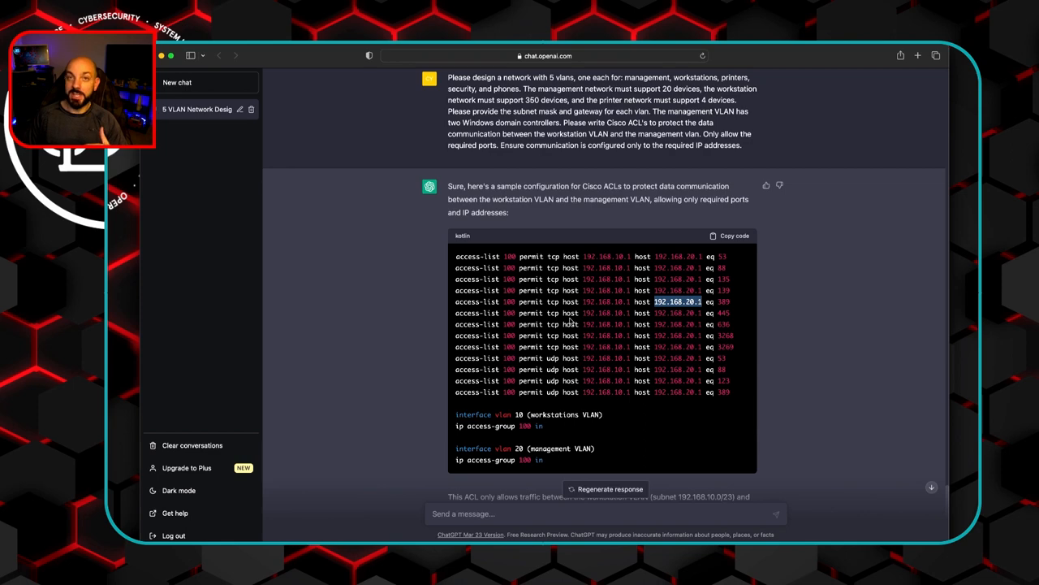
scroll("down", 3)
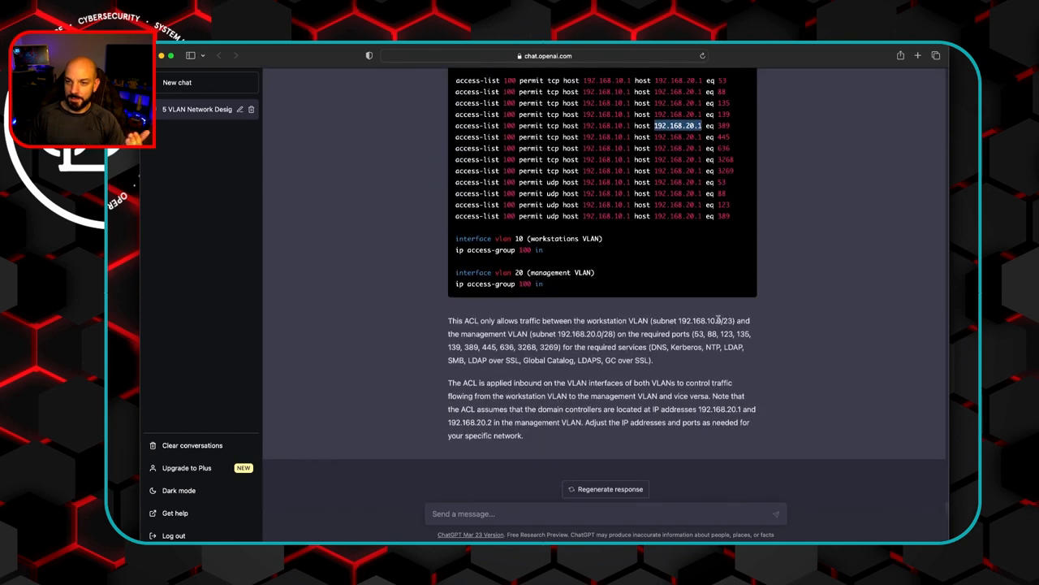
mouse_move(514, 529)
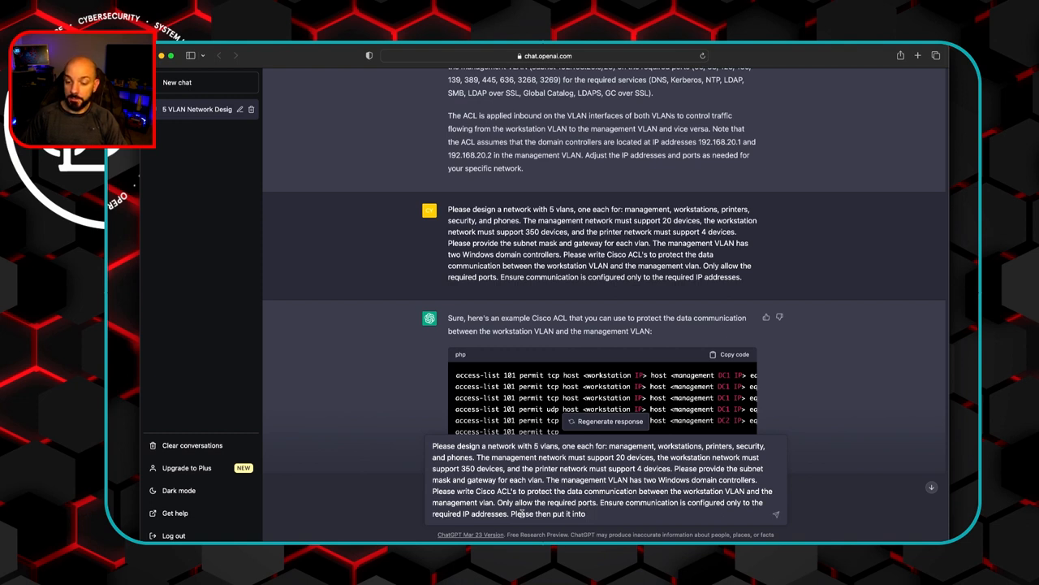
Step: Finish the request for a secure Cisco switch configuration and send it
type("a secure Cisco")
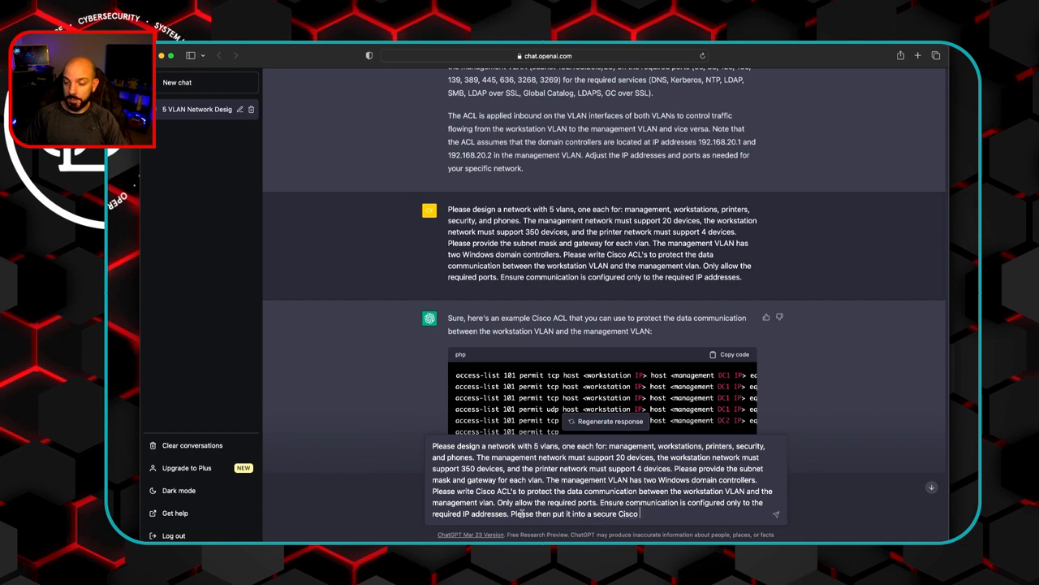
type("switch con")
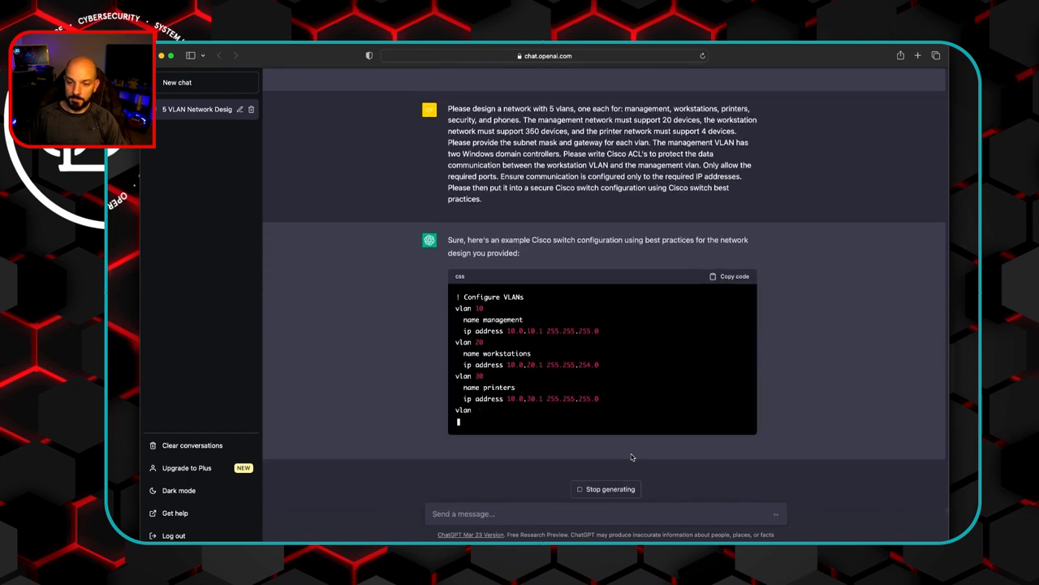
Step: Scroll through the finished switch configuration, highlighting the service password-encryption command
scroll("down", 3)
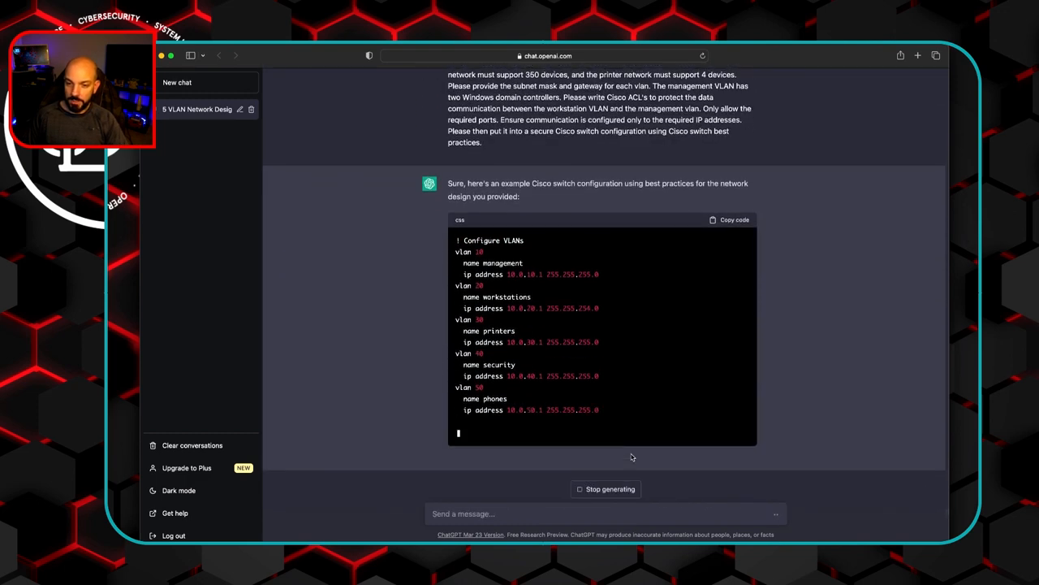
scroll("down", 3)
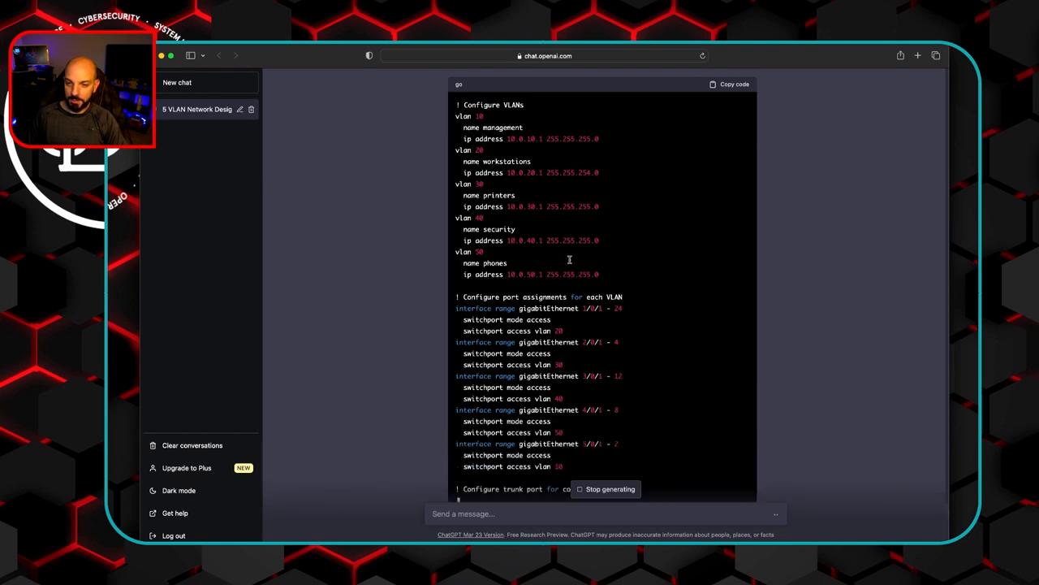
scroll("down", 3)
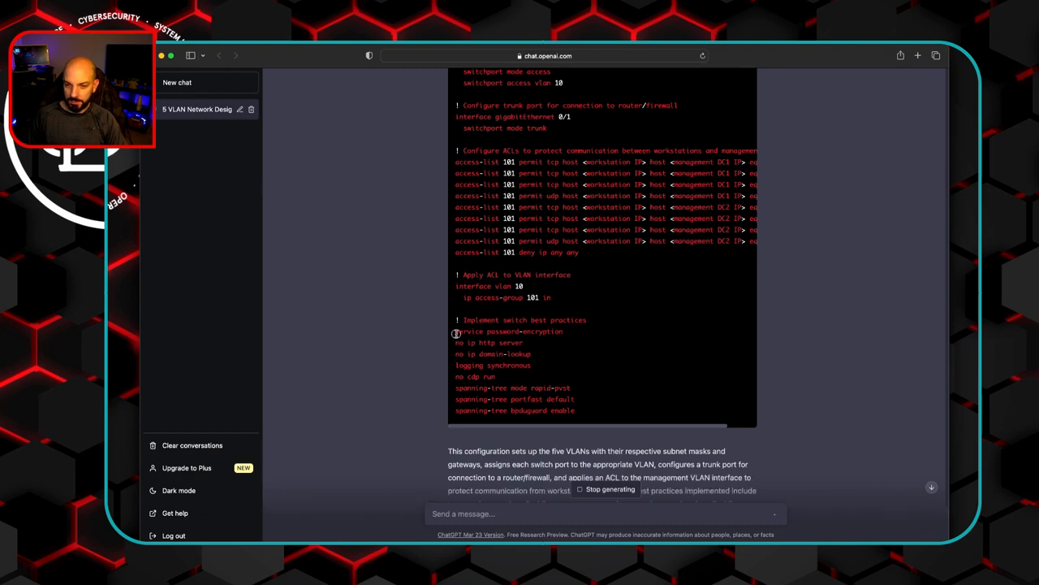
double_click(508, 332)
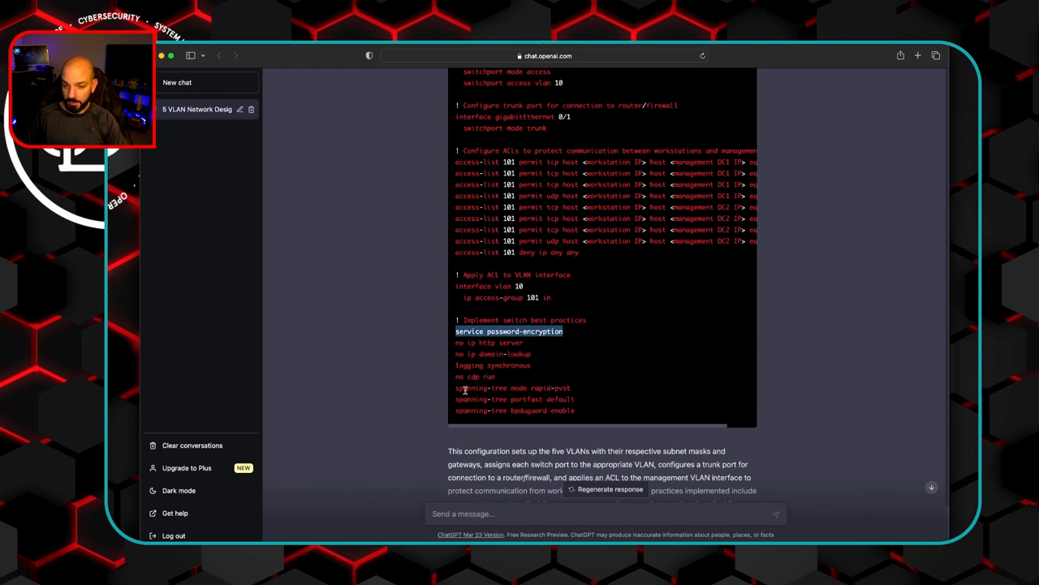
scroll("down", 3)
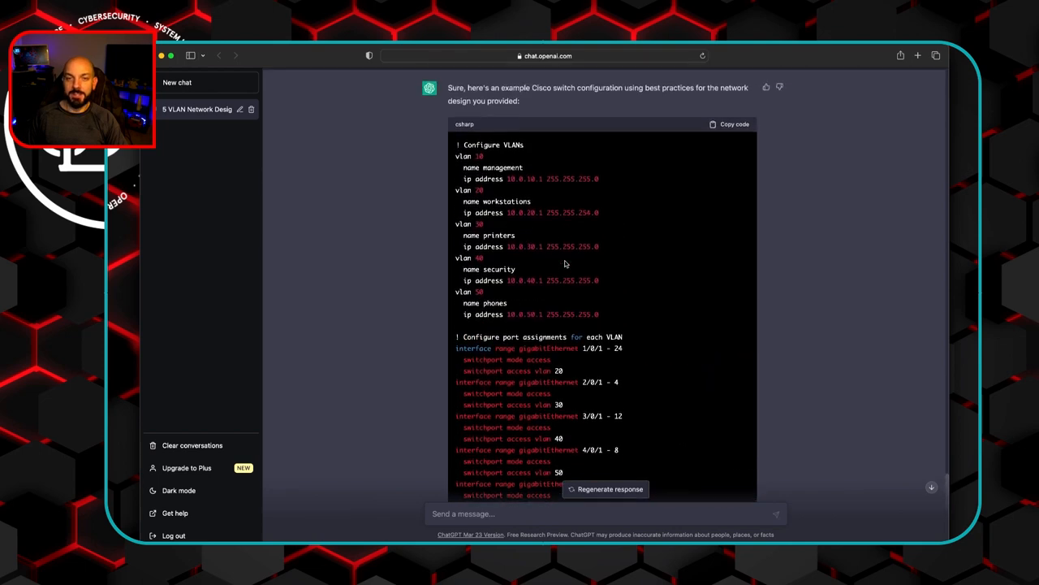
scroll("down", 3)
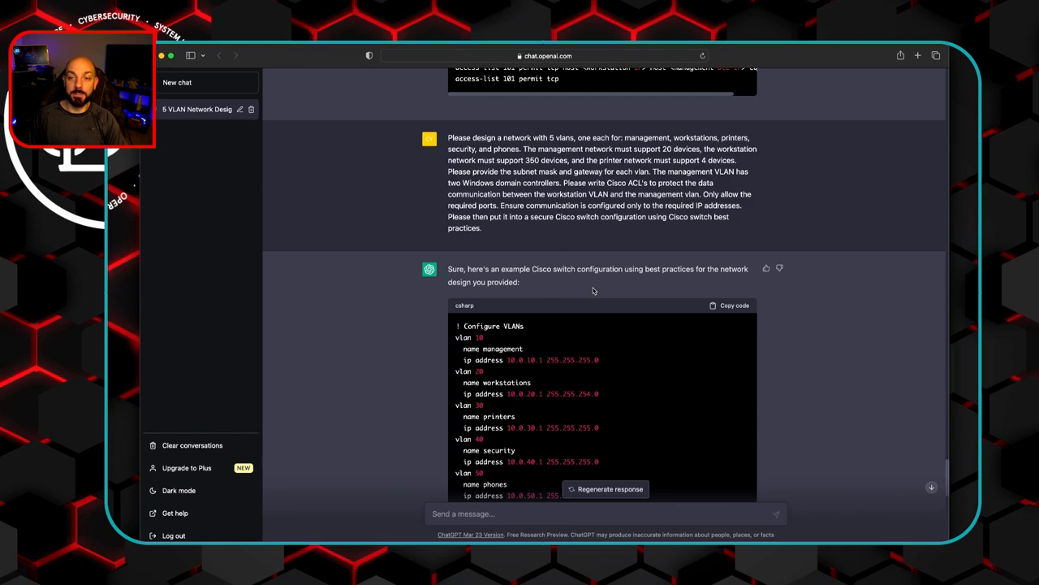
scroll("down", 3)
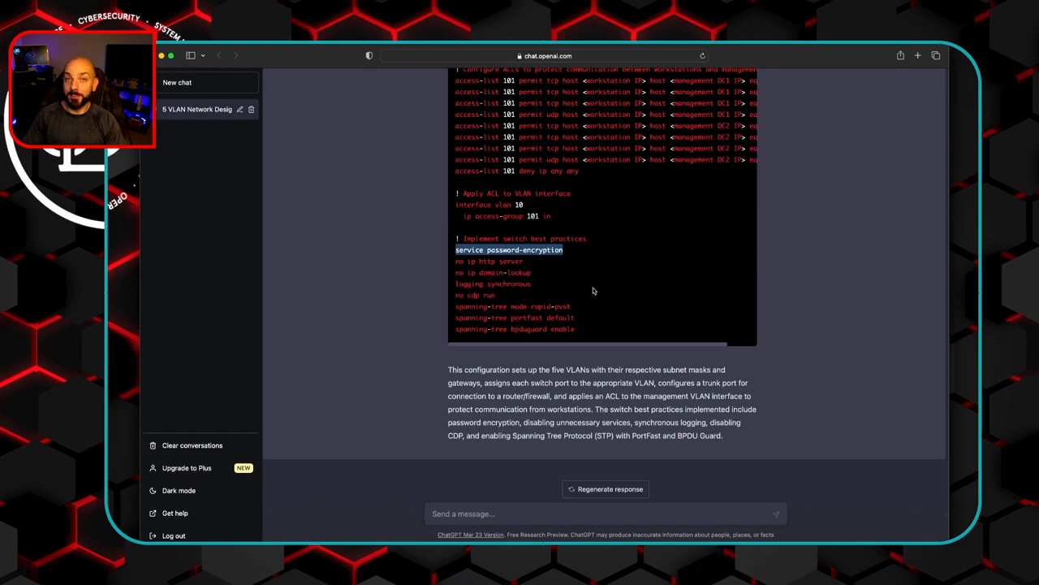
Step: Ask ChatGPT 'Will chatgpt replace network engineers?' and get an answer saying it will assist, not replace
type("Will chatgpt rep")
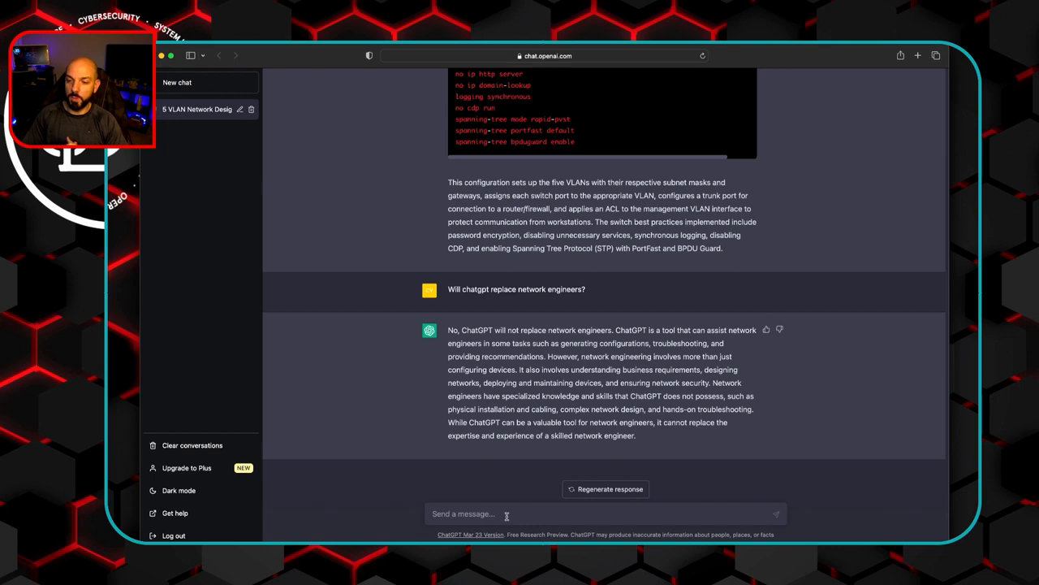
left_click(463, 513)
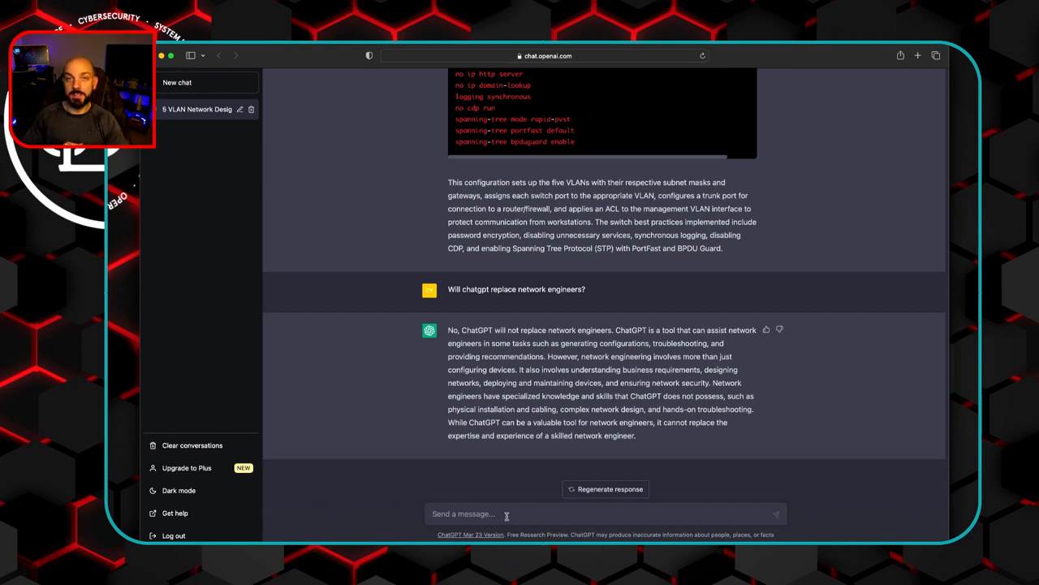
left_click(463, 513)
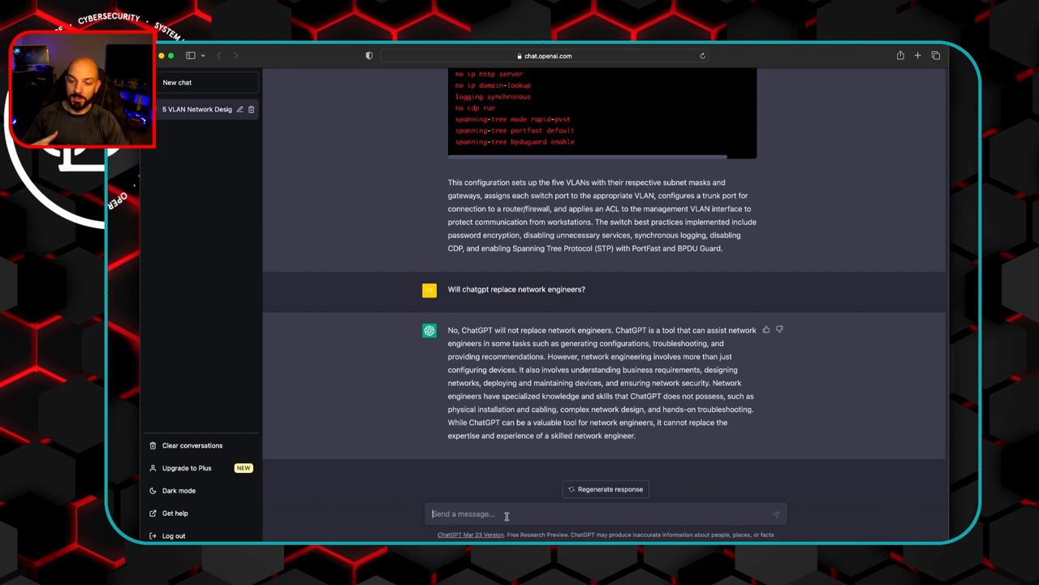